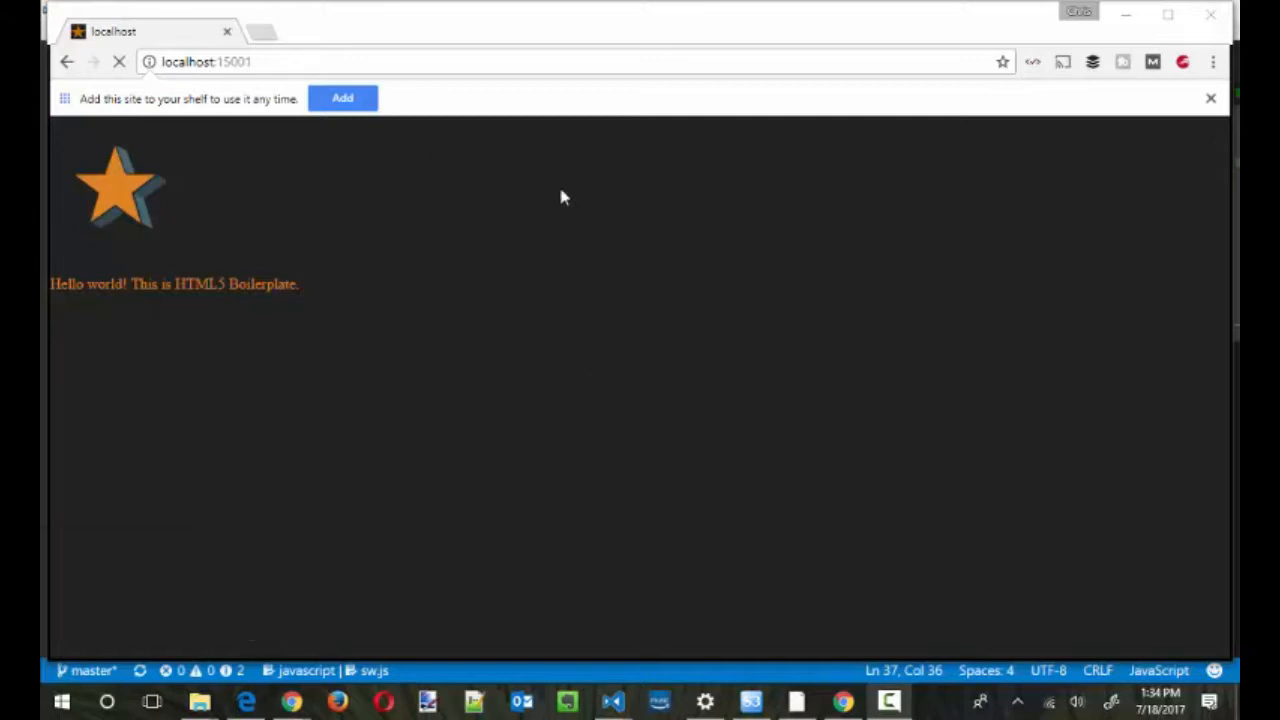
pyautogui.moveTo(350, 276)
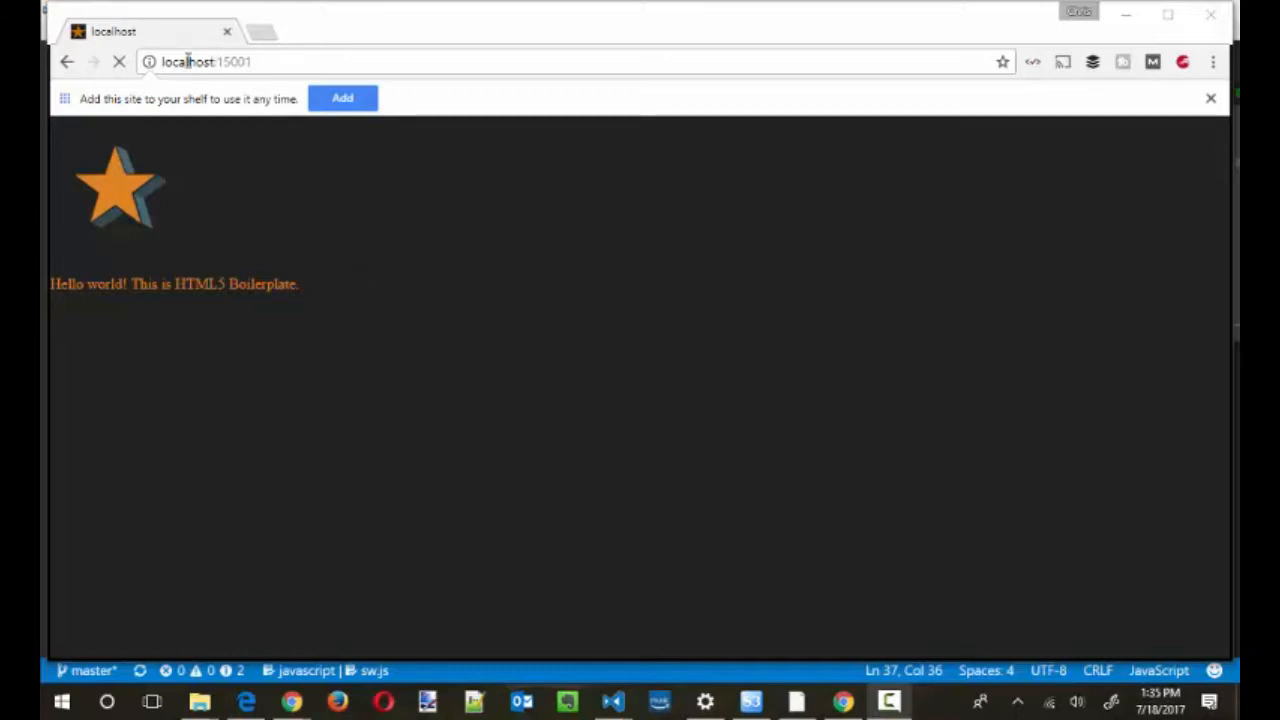
# - Check the Cache Storage contents in DevTools, then return to the service worker status
pyautogui.click(208, 60)
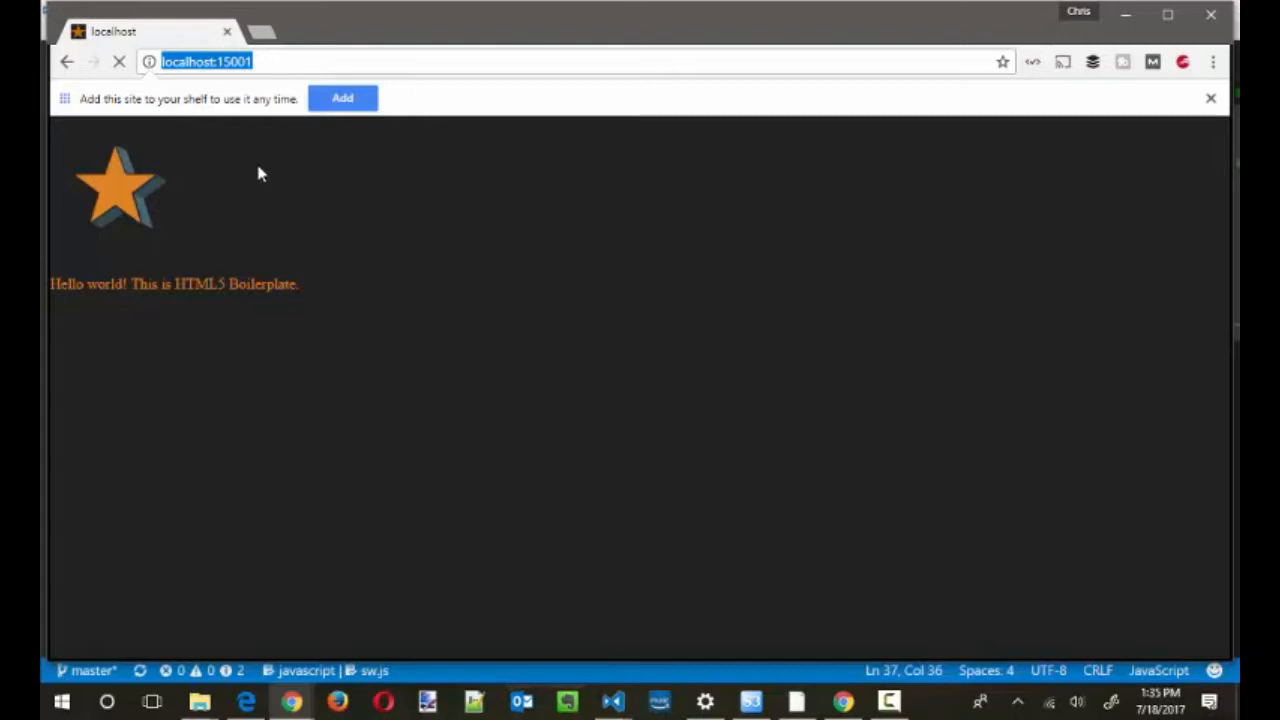
pyautogui.moveTo(390, 30)
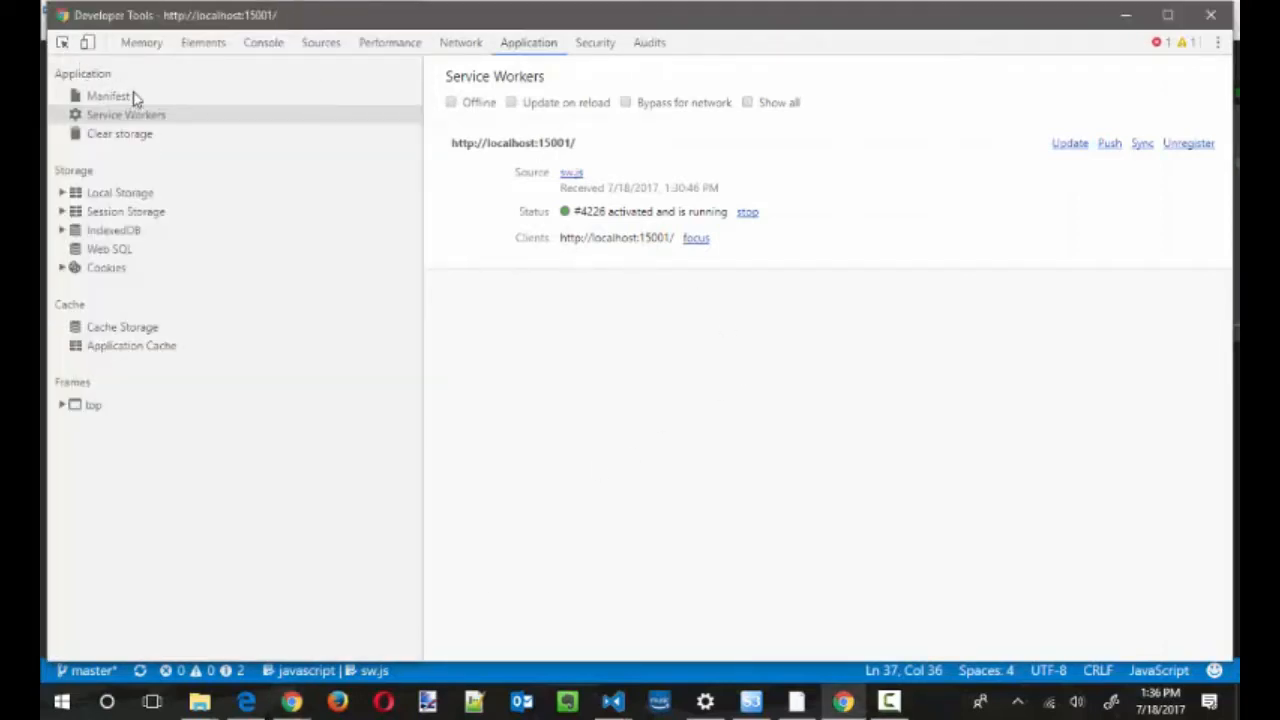
pyautogui.moveTo(390, 222)
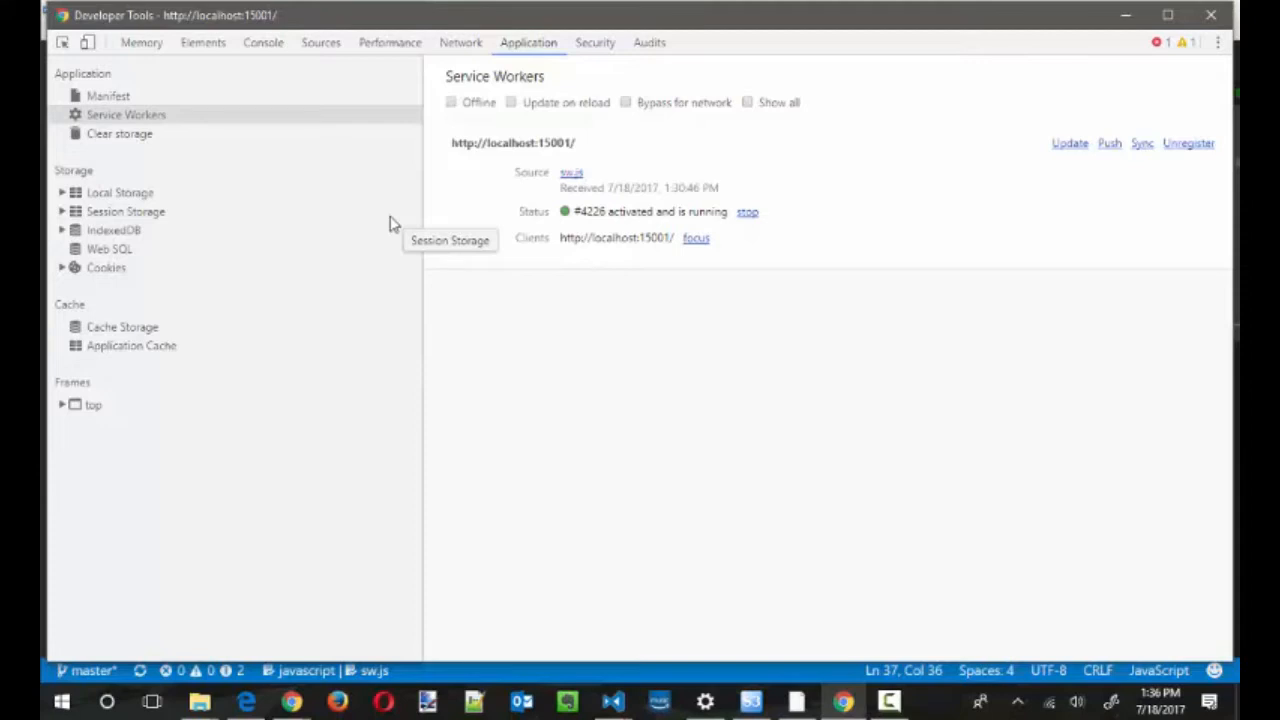
pyautogui.moveTo(390, 222)
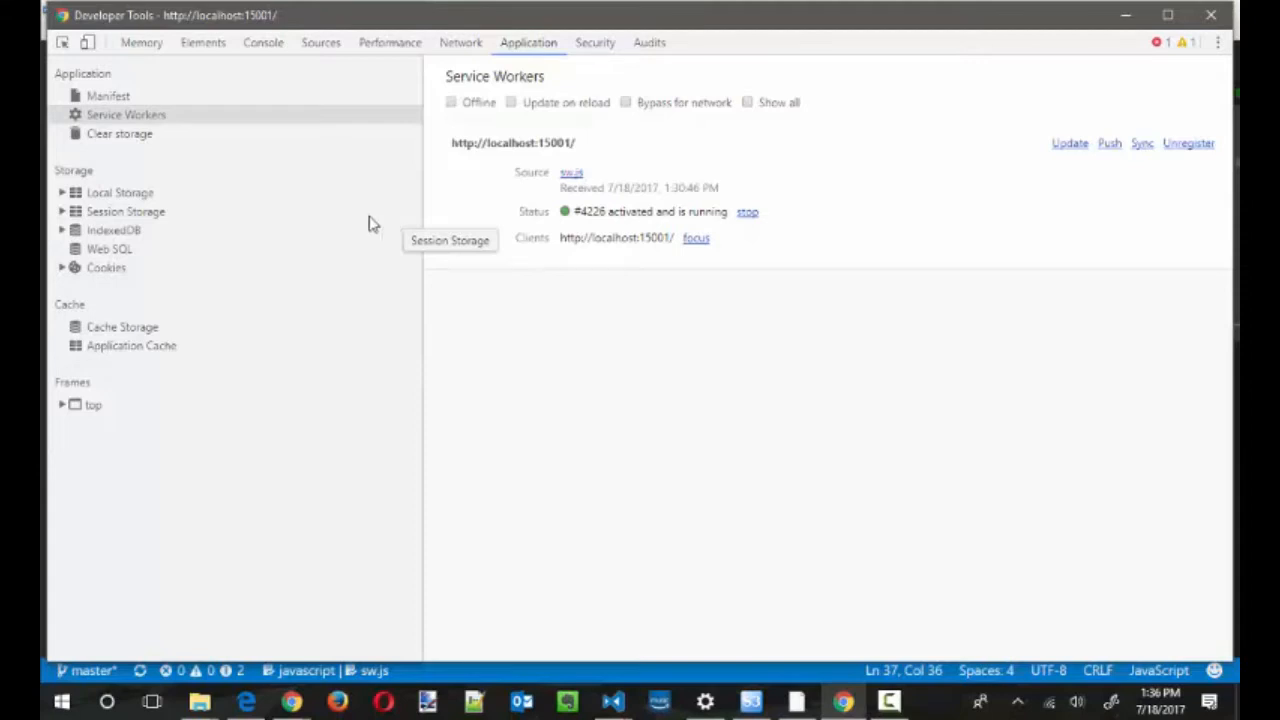
pyautogui.click(122, 328)
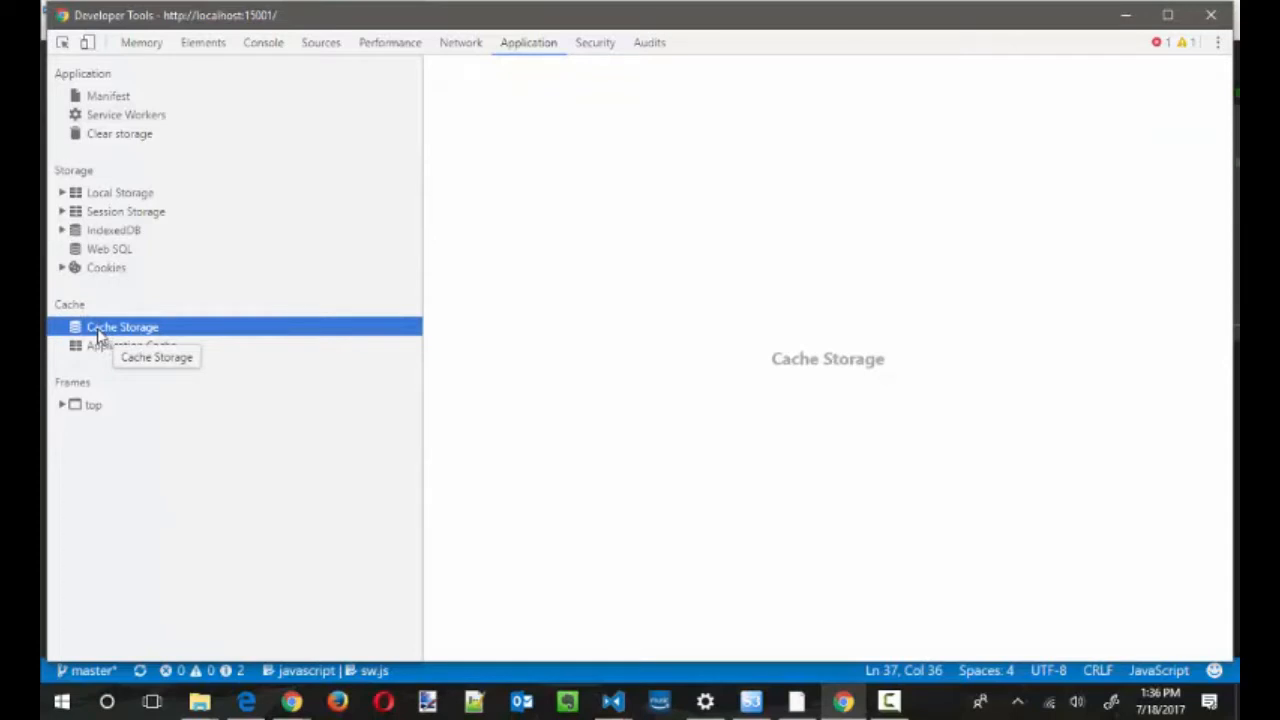
pyautogui.moveTo(660, 196)
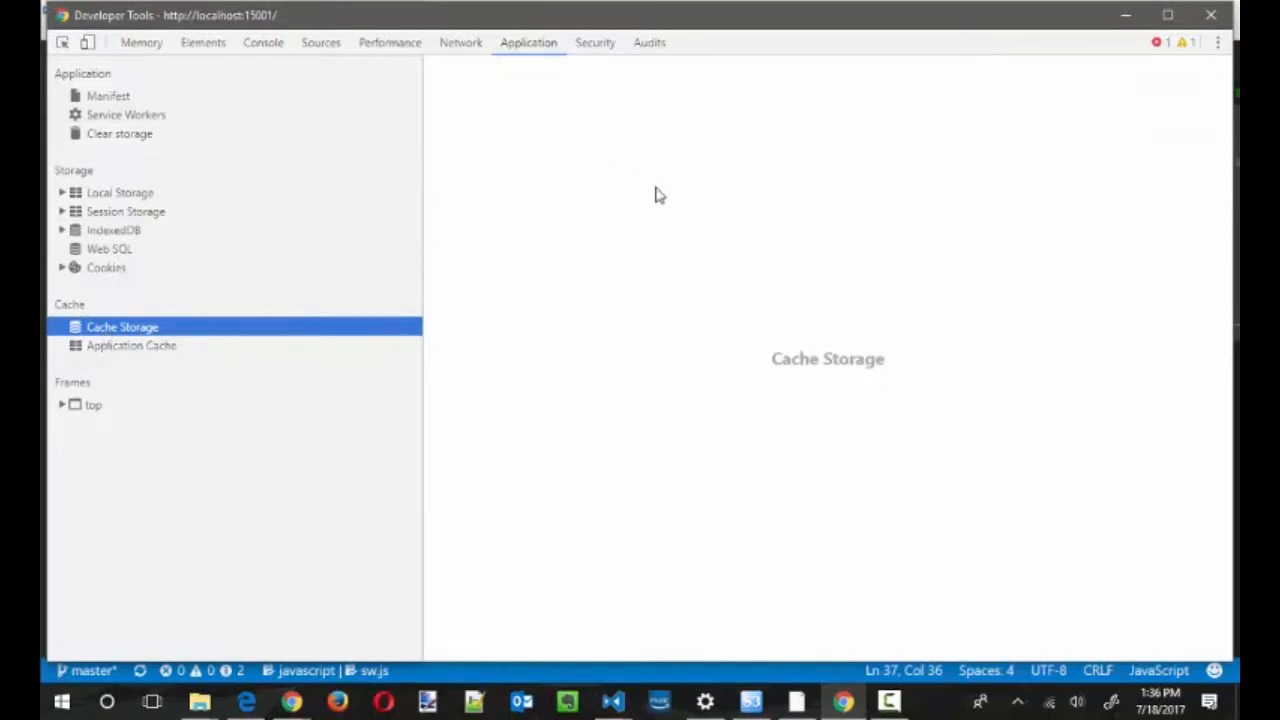
pyautogui.moveTo(124, 114)
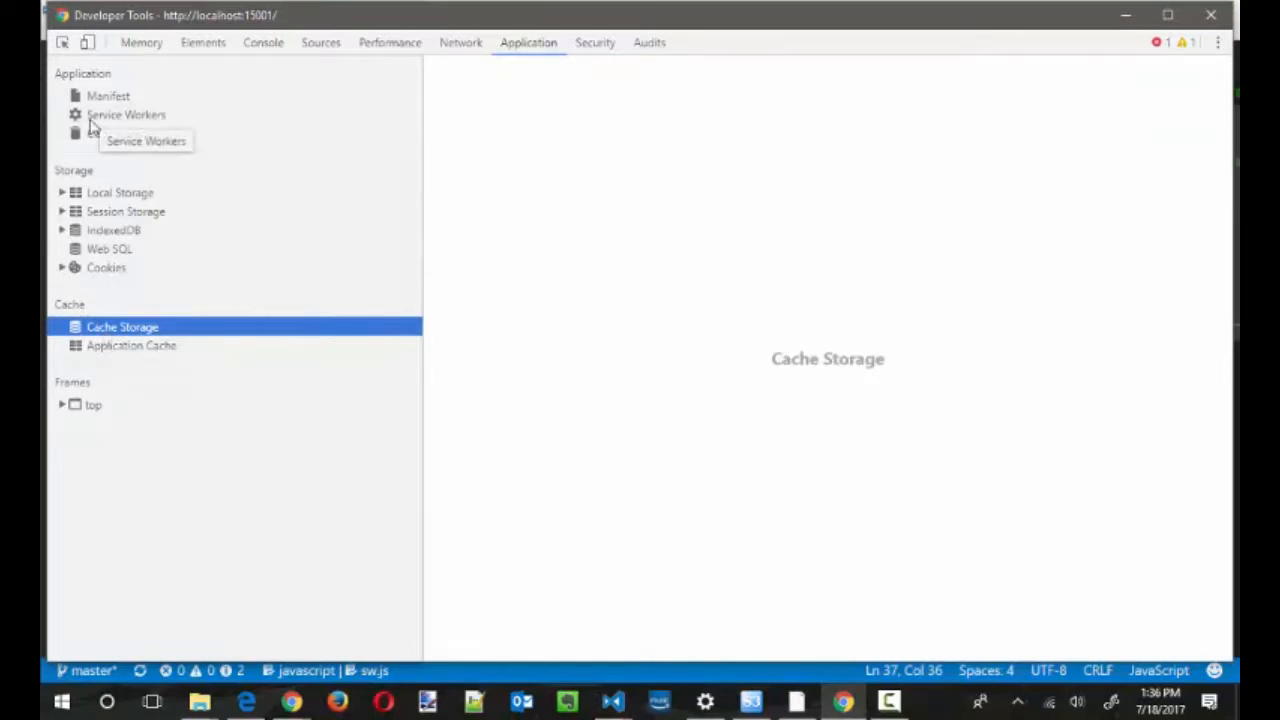
pyautogui.click(124, 114)
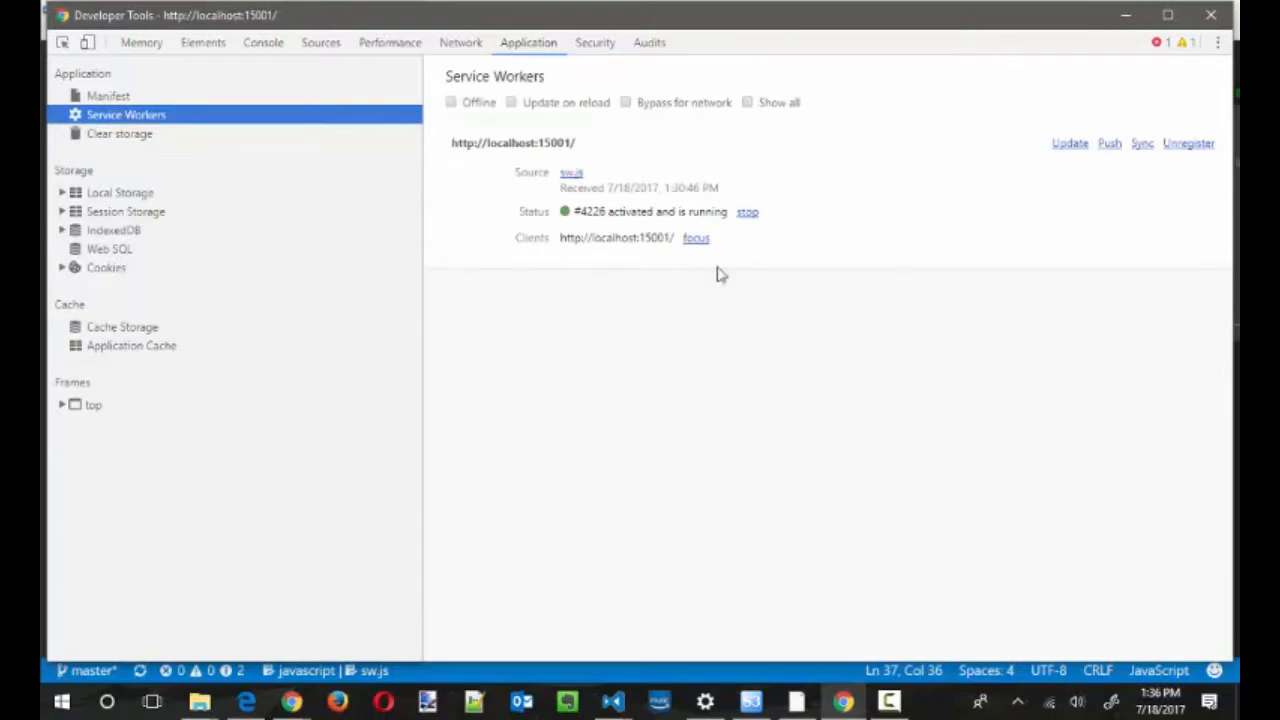
pyautogui.moveTo(612, 262)
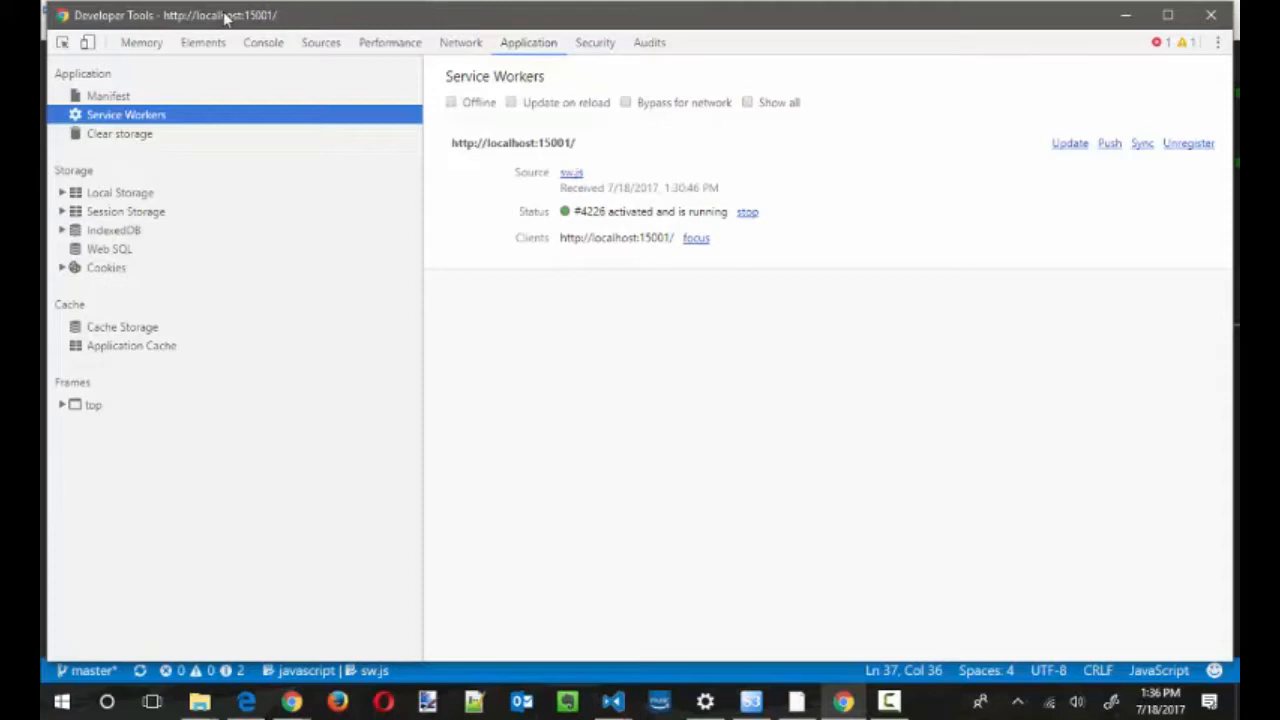
# - Reveal sw.js under localhost:15001 in Sources, then switch to the Visual Studio Code window
pyautogui.click(320, 42)
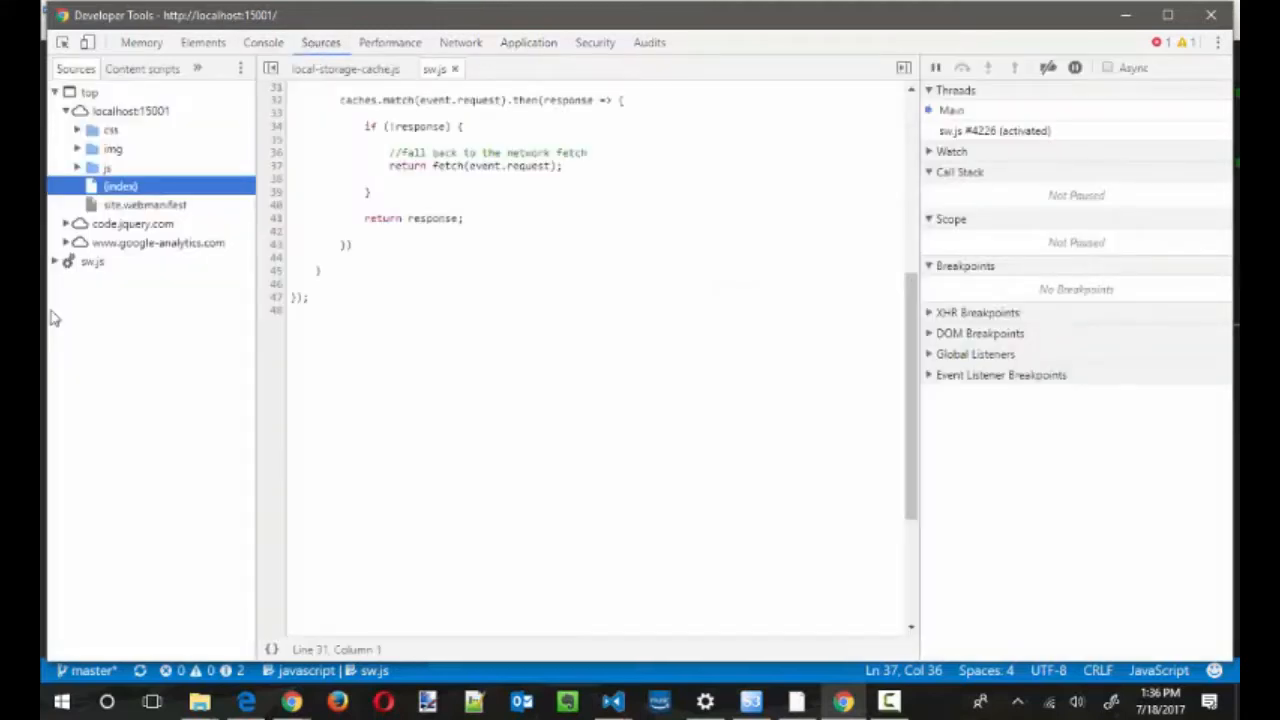
pyautogui.click(54, 260)
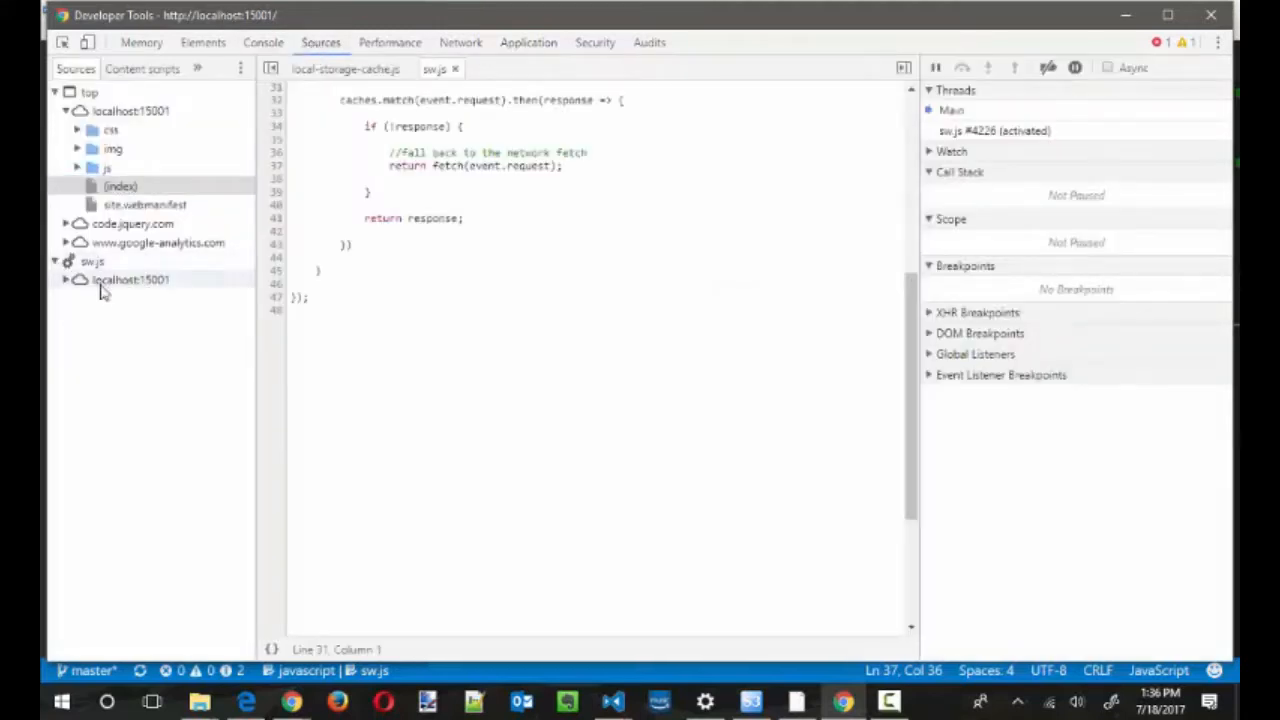
pyautogui.click(130, 280)
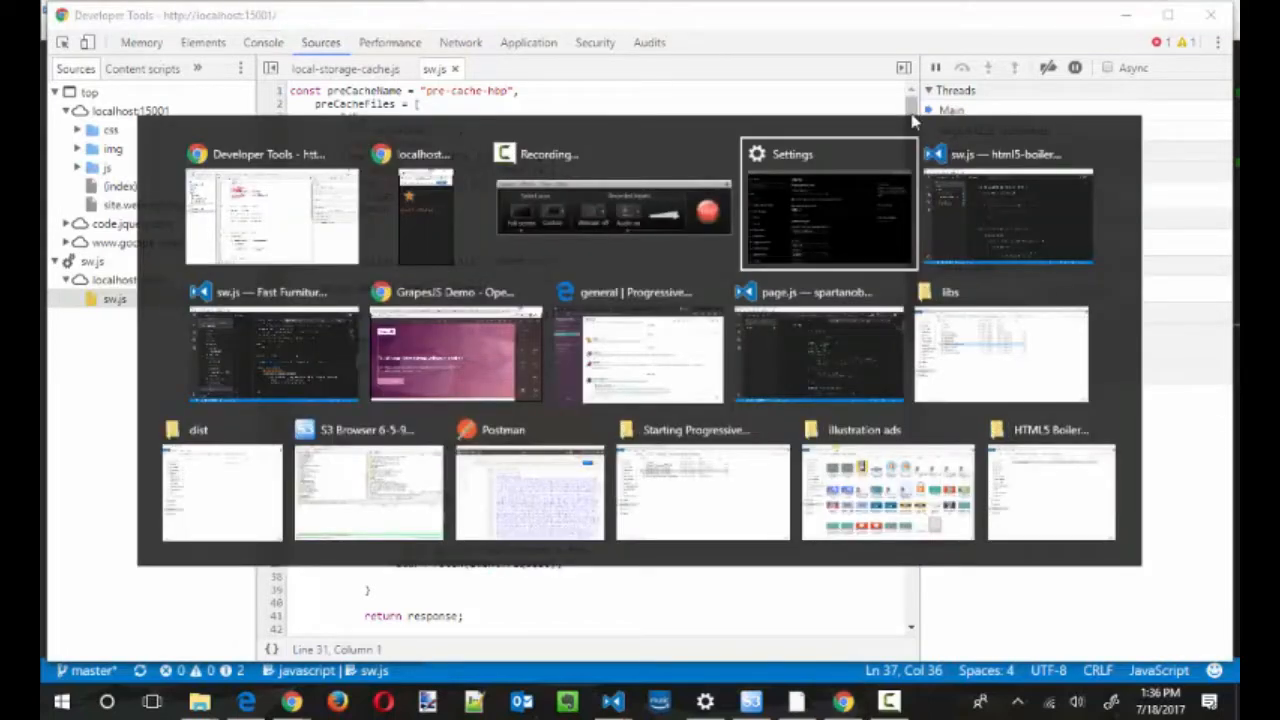
pyautogui.click(1008, 216)
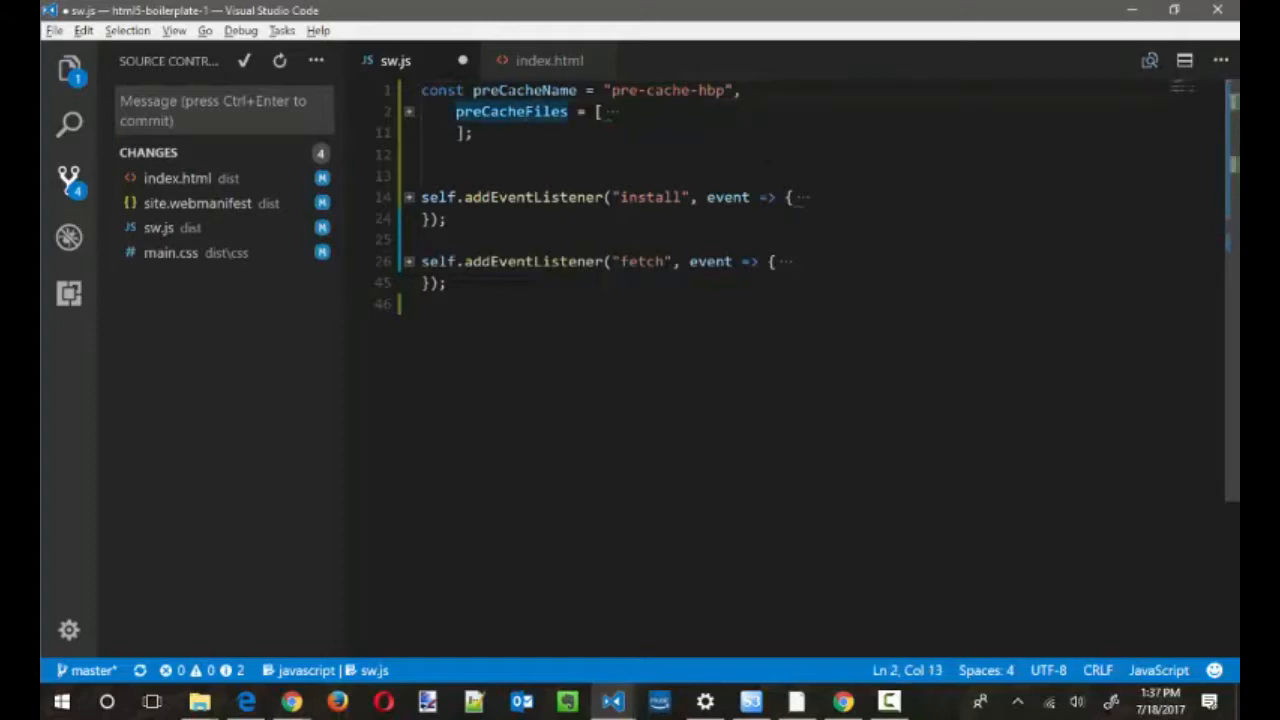
# - Bring the serviceWorker registration block of index.html into view
pyautogui.doubleClick(524, 90)
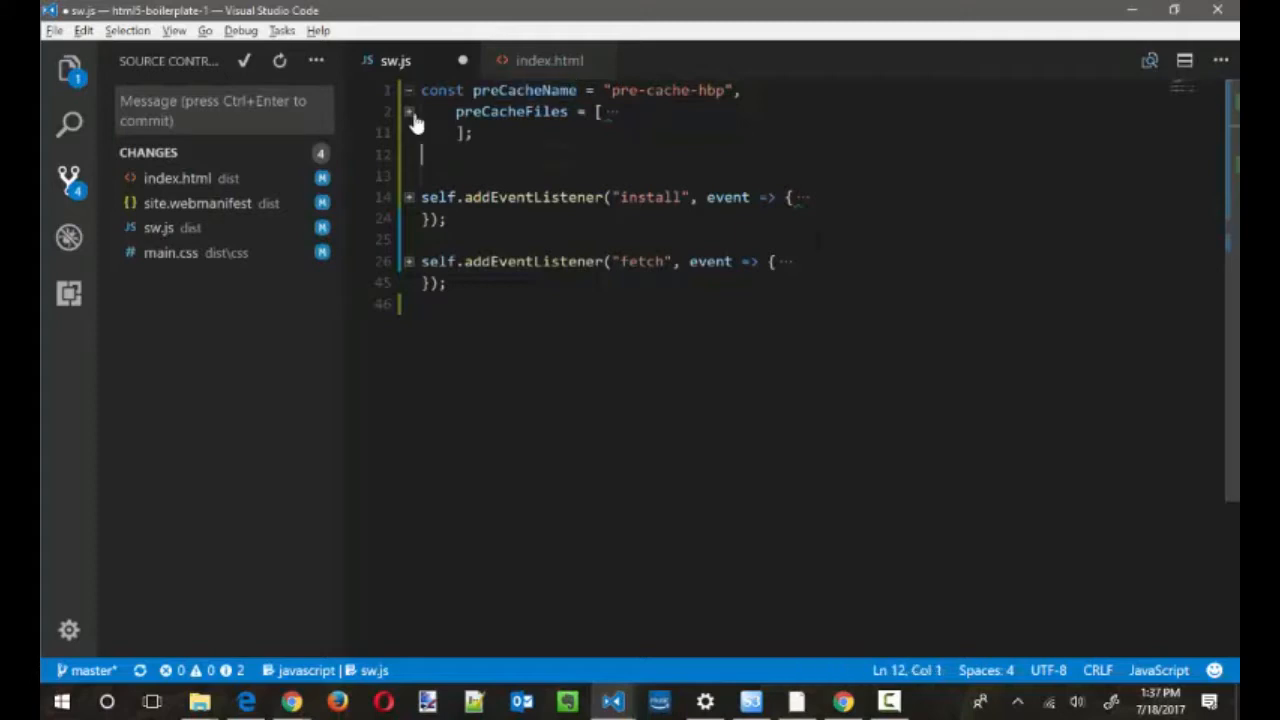
pyautogui.click(408, 90)
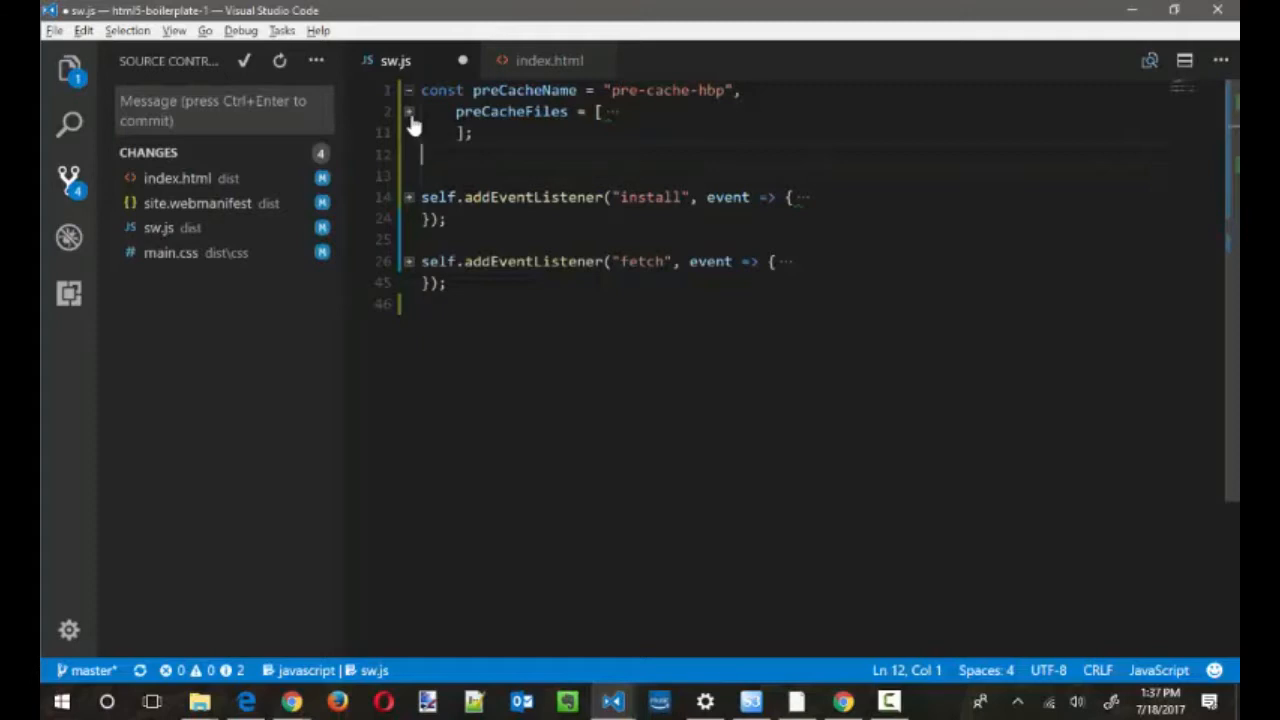
pyautogui.click(408, 112)
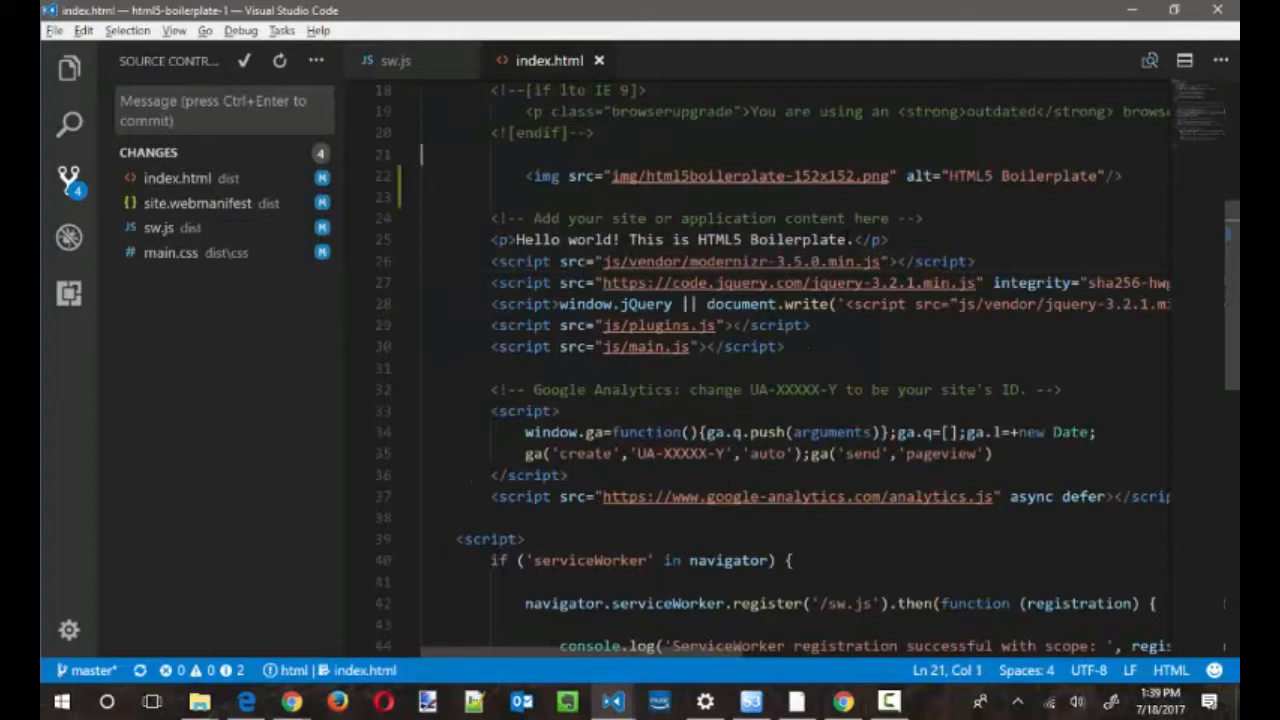
# - Show the head of index.html and mark the apple-touch-icon link
pyautogui.scroll(3)
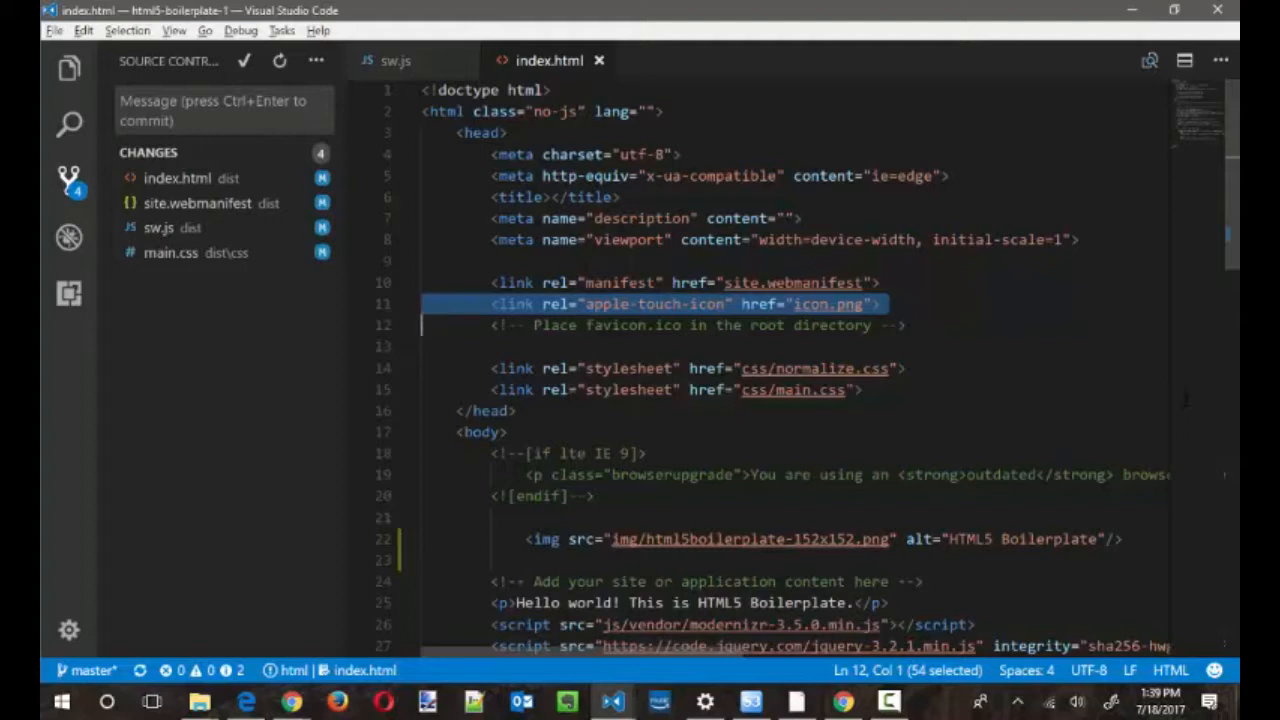
pyautogui.click(600, 368)
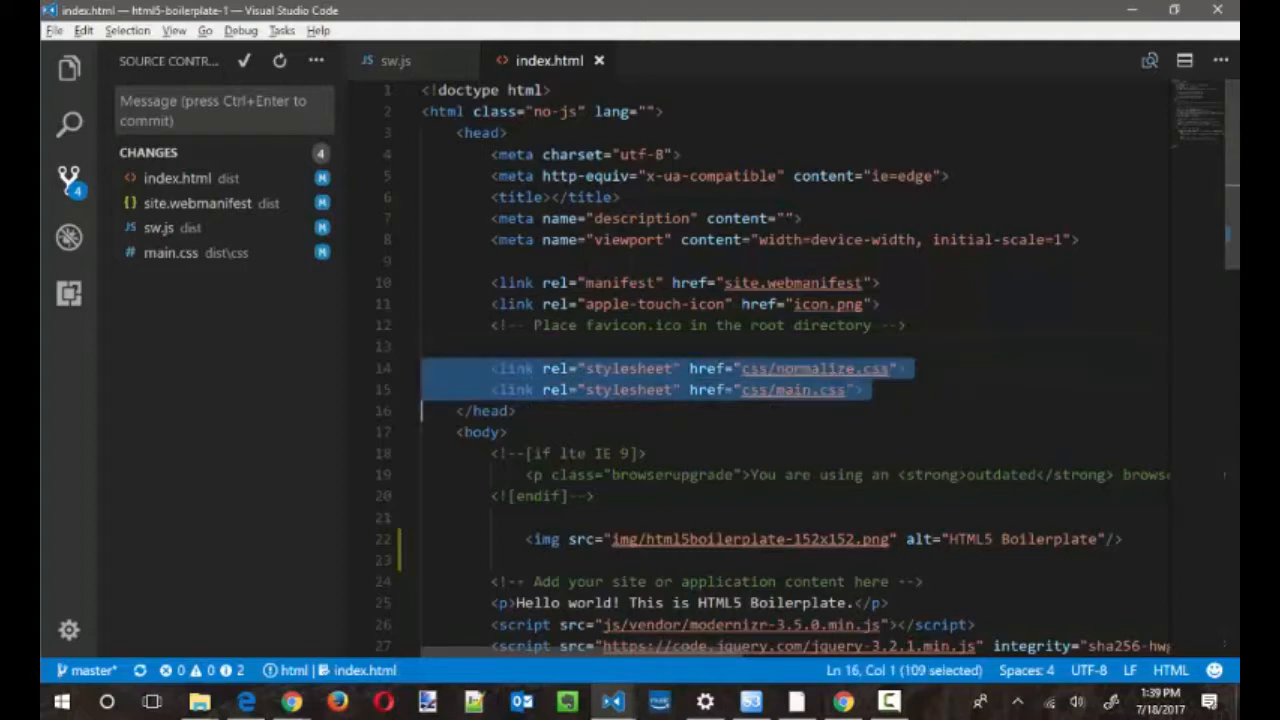
# - Scroll through the Modernizr, jQuery, plugins and analytics script tags in index.html
pyautogui.scroll(-3)
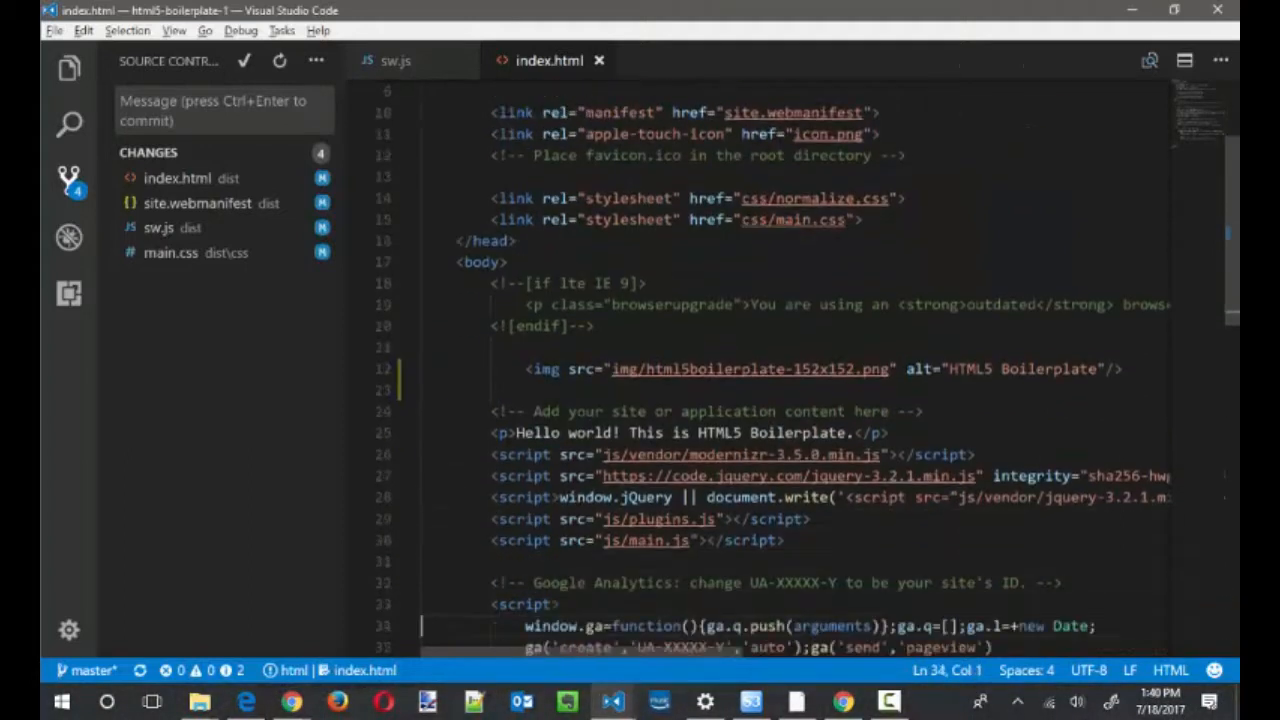
pyautogui.scroll(-3)
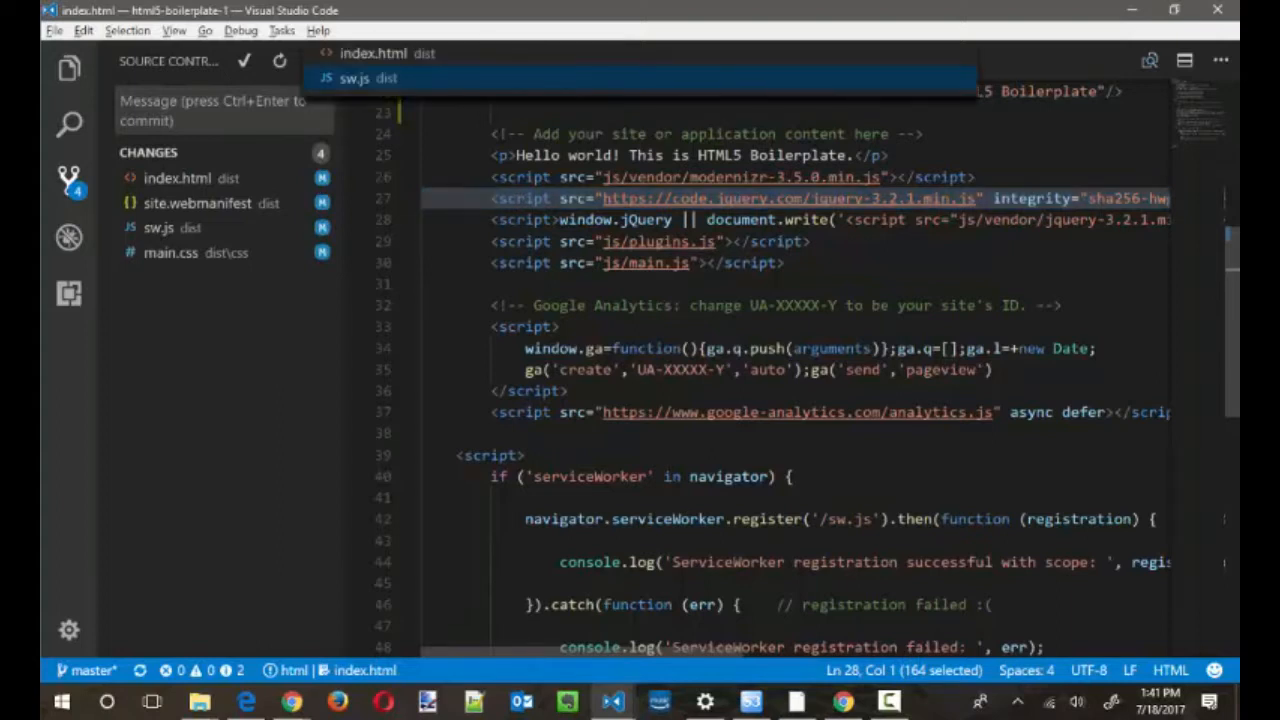
# - Switch to sw.js and pick out the stylesheet entries in the preCacheFiles array
pyautogui.click(354, 78)
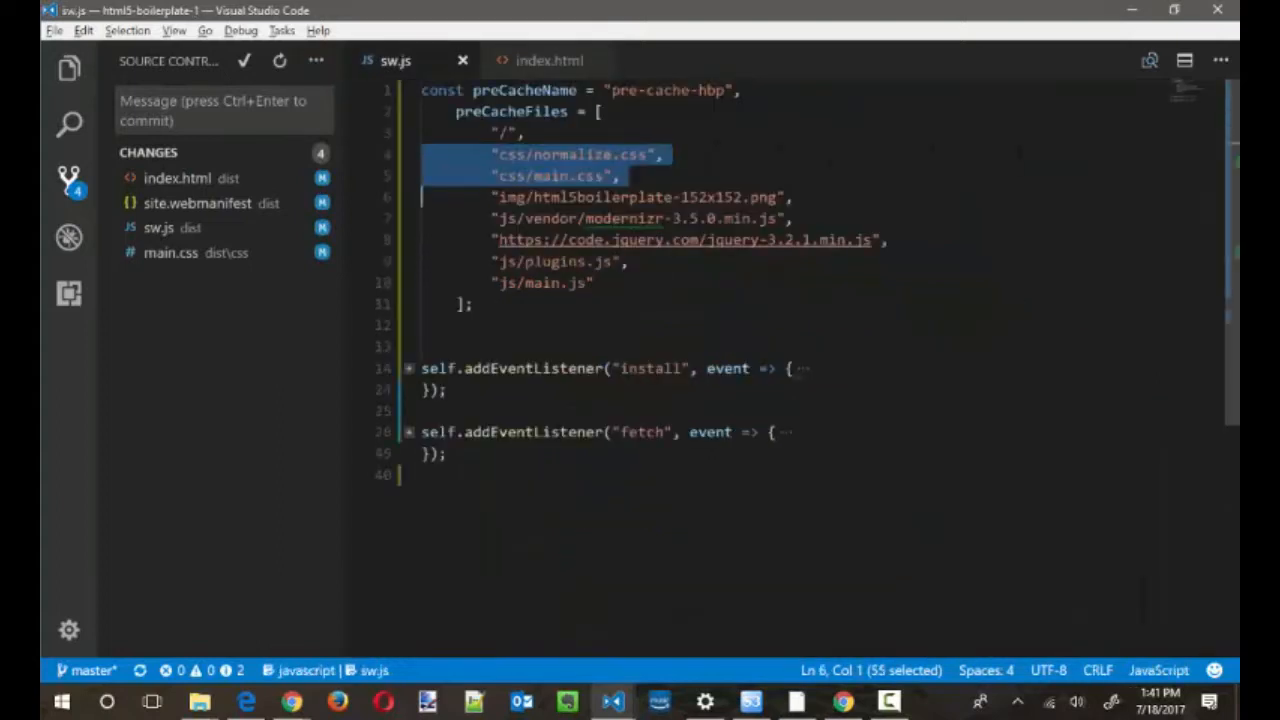
pyautogui.click(420, 196)
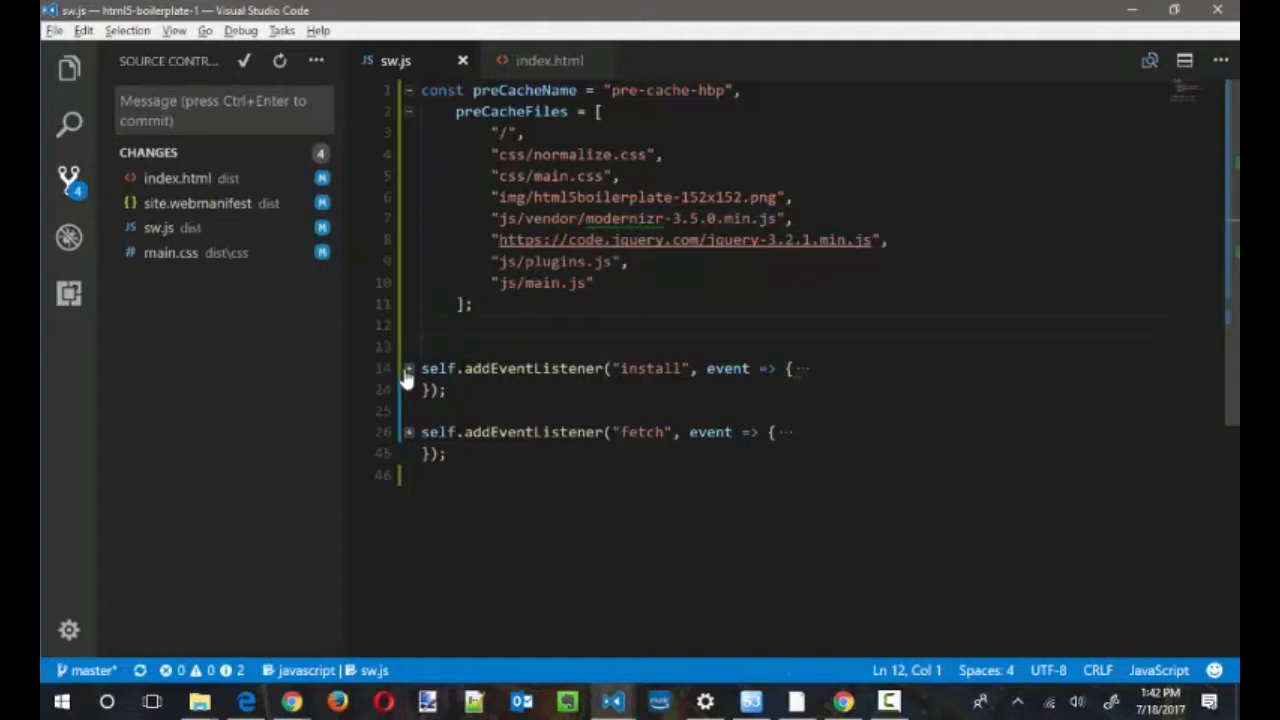
# - Expand the install listener that opens the pre-cache and adds all preCacheFiles
pyautogui.click(408, 368)
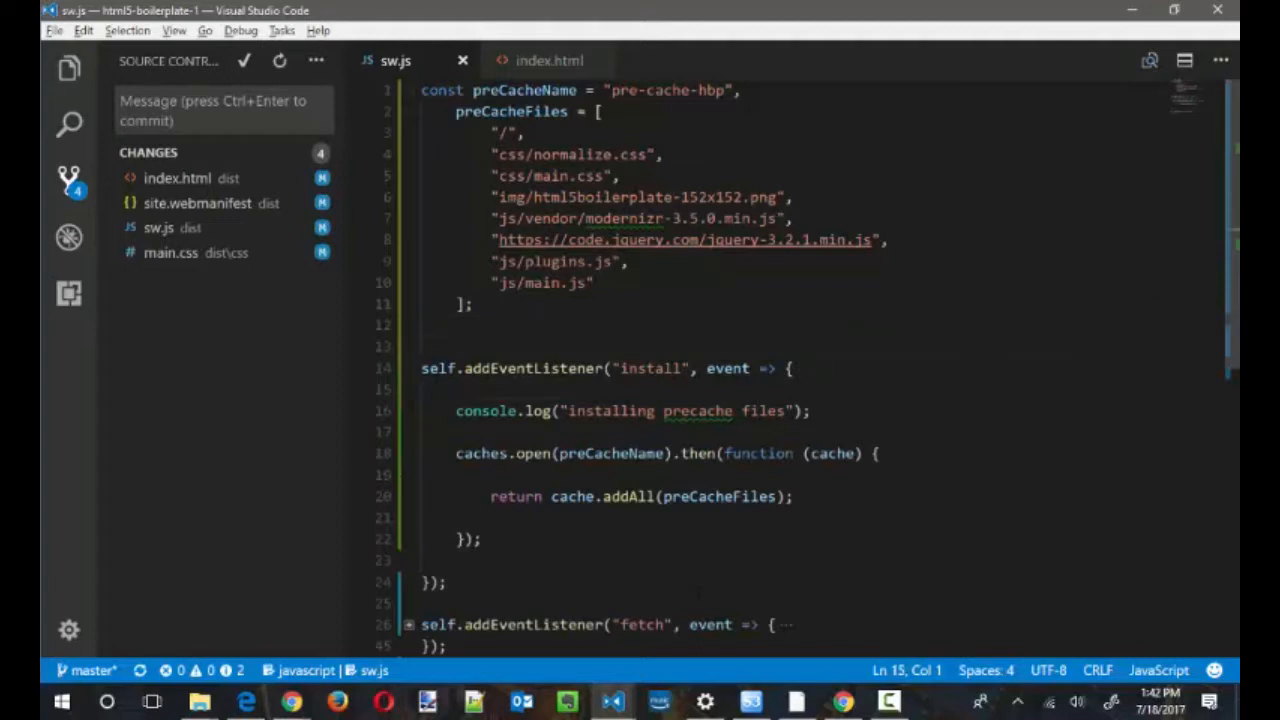
pyautogui.click(430, 432)
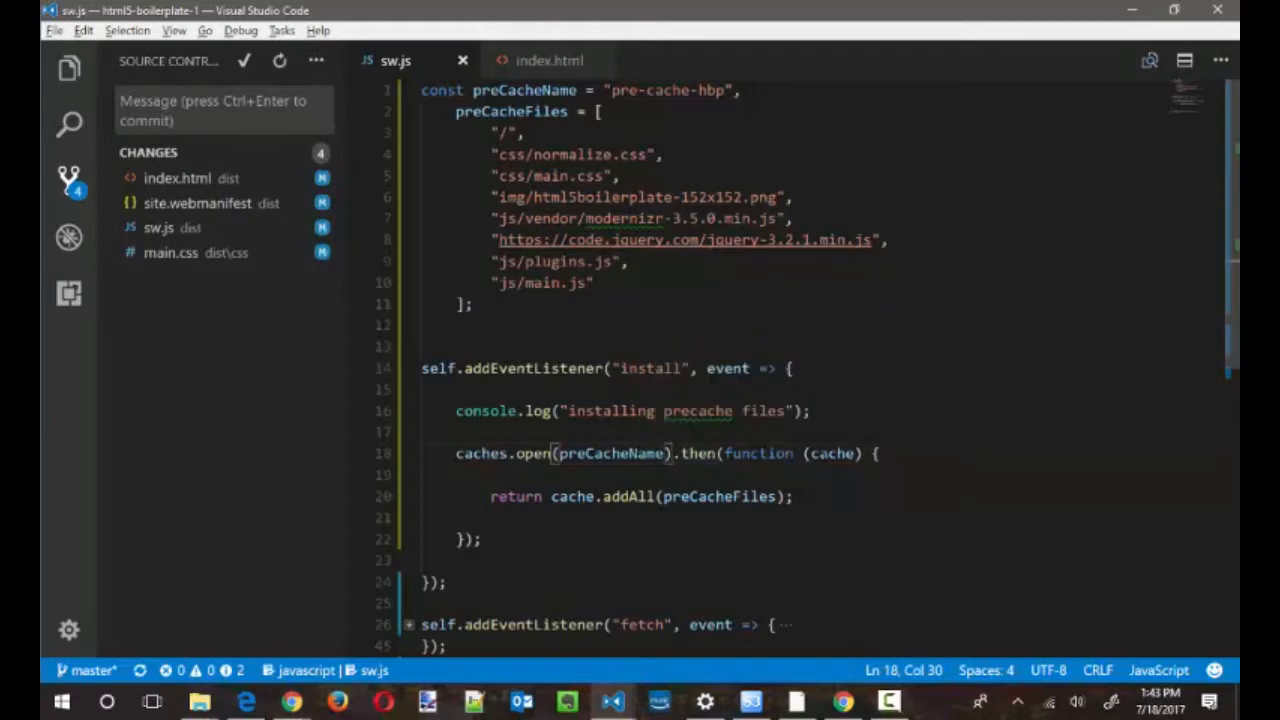
# - Pick out the cache.addAll(preCacheFiles) call in the install handler
pyautogui.doubleClick(830, 452)
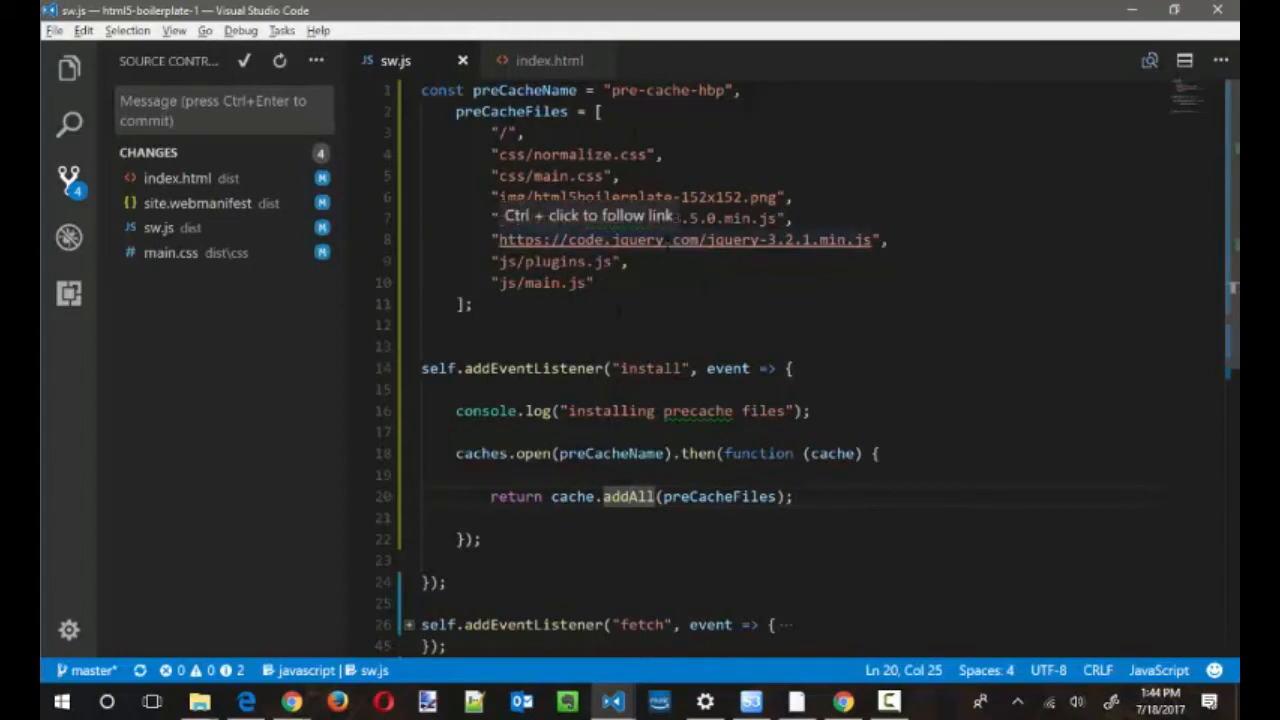
pyautogui.moveTo(668, 476)
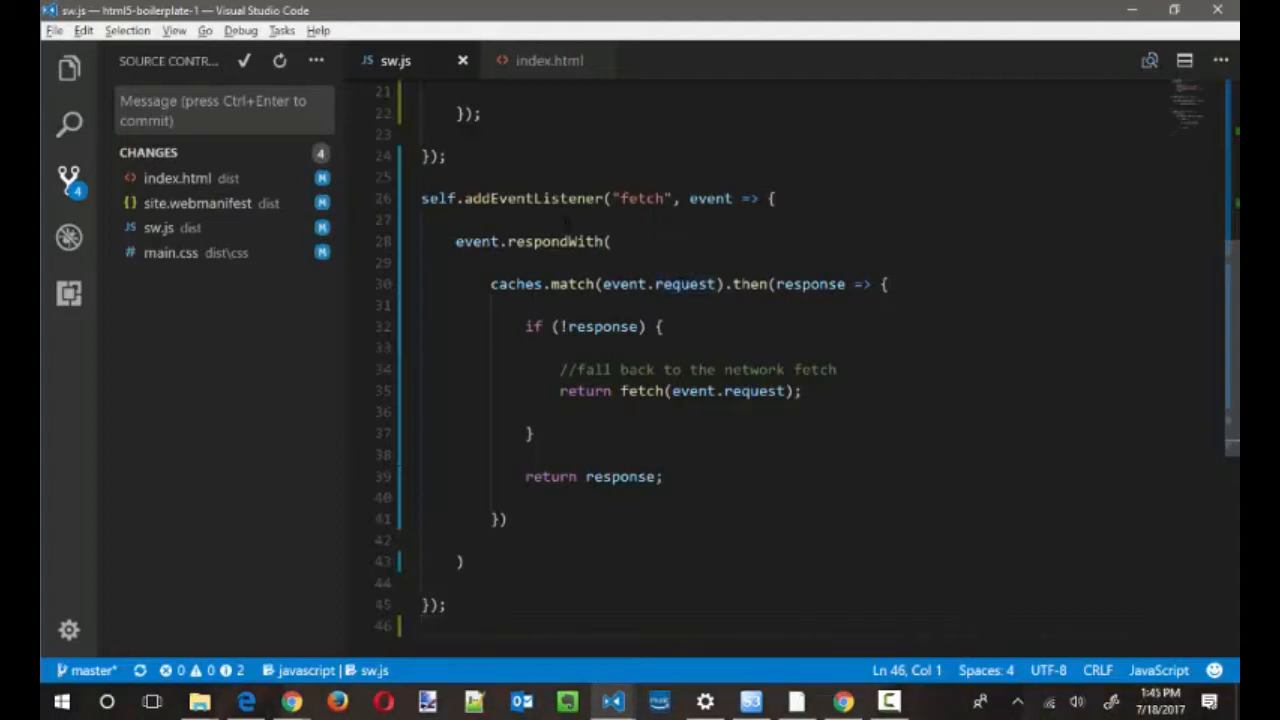
pyautogui.moveTo(456, 240); pyautogui.dragTo(612, 240)
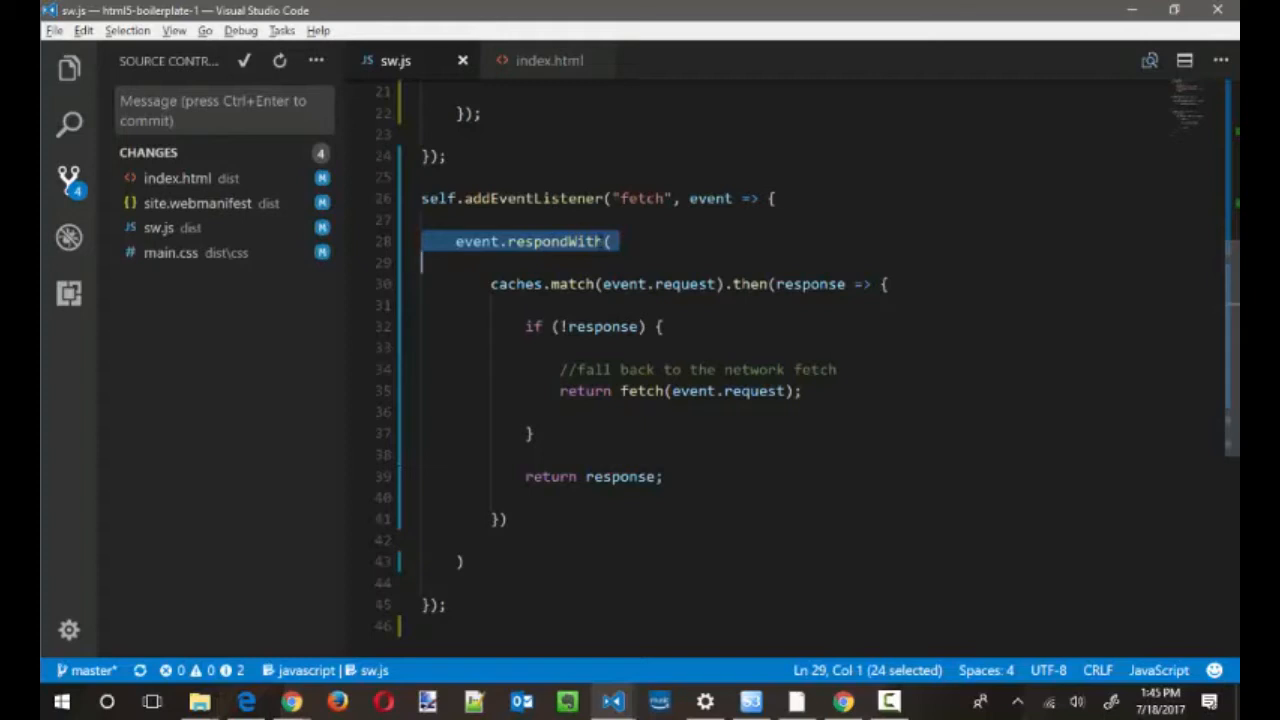
pyautogui.doubleClick(516, 284)
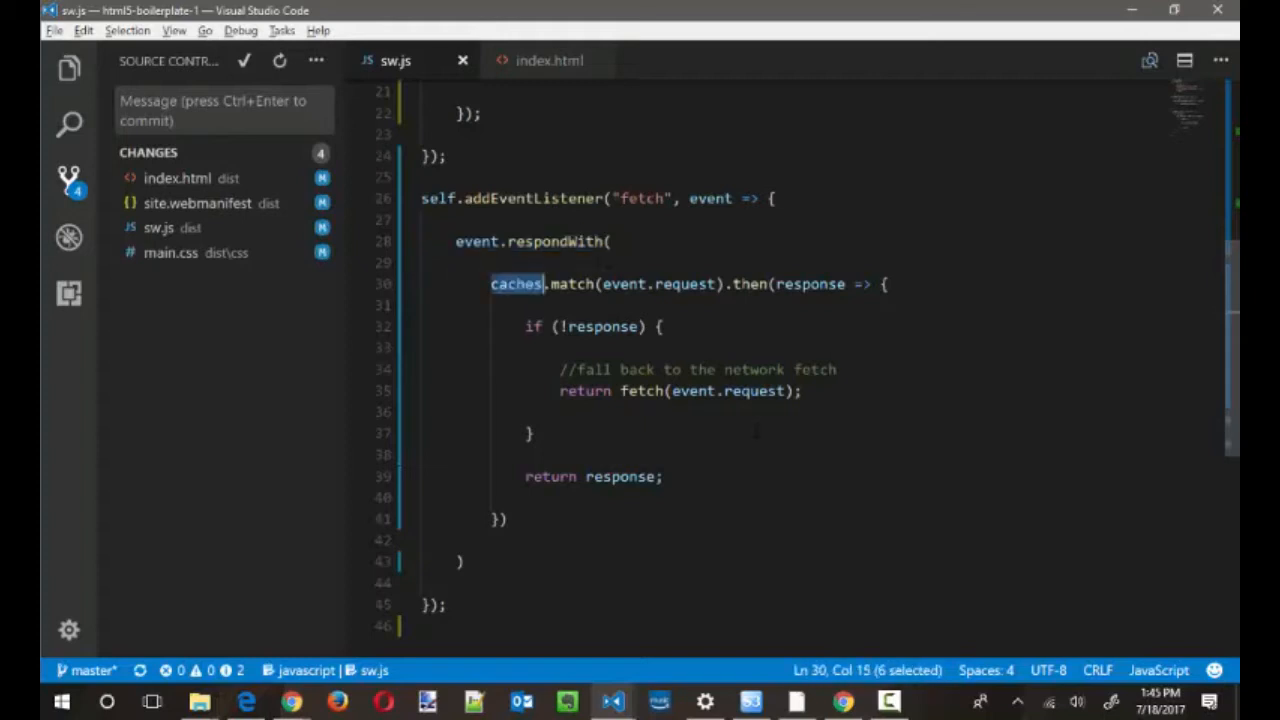
pyautogui.moveTo(516, 284)
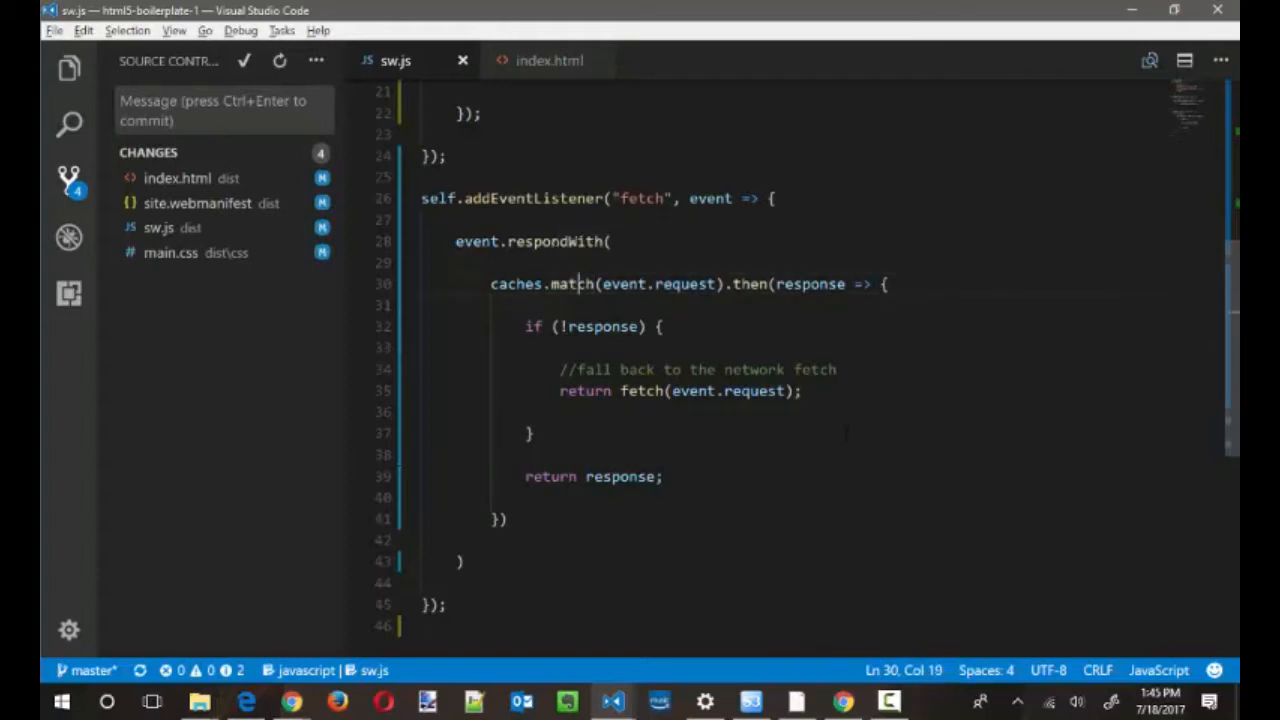
# - Pick out the caches.match call in the fetch handler before switching windows
pyautogui.doubleClick(572, 284)
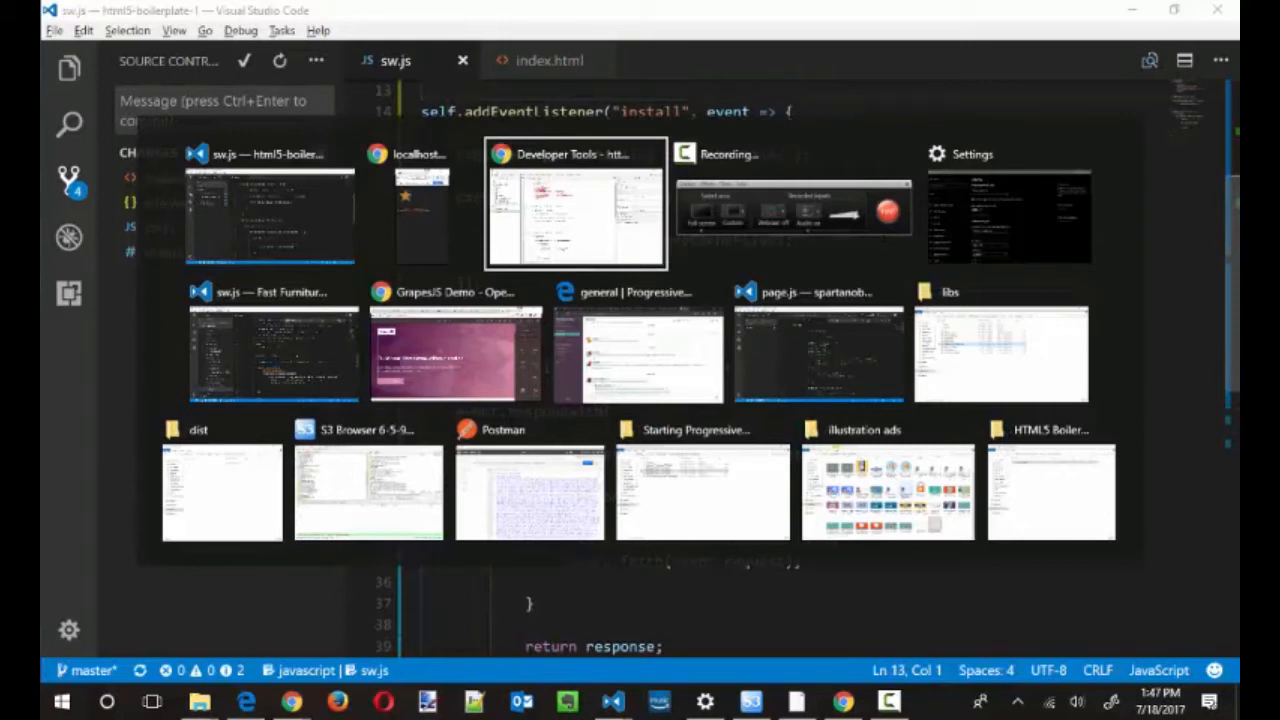
# - In DevTools, resume sw.js from the breakpoint and show the registered service workers
pyautogui.click(572, 200)
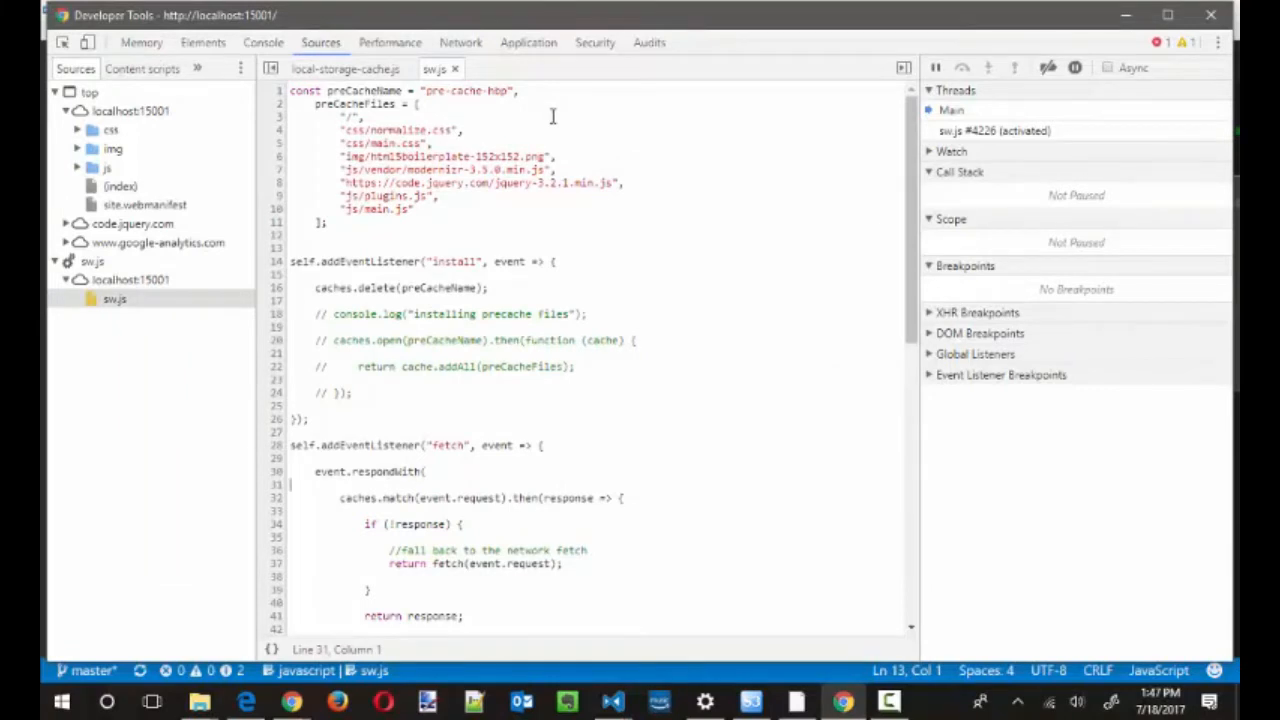
pyautogui.moveTo(276, 300)
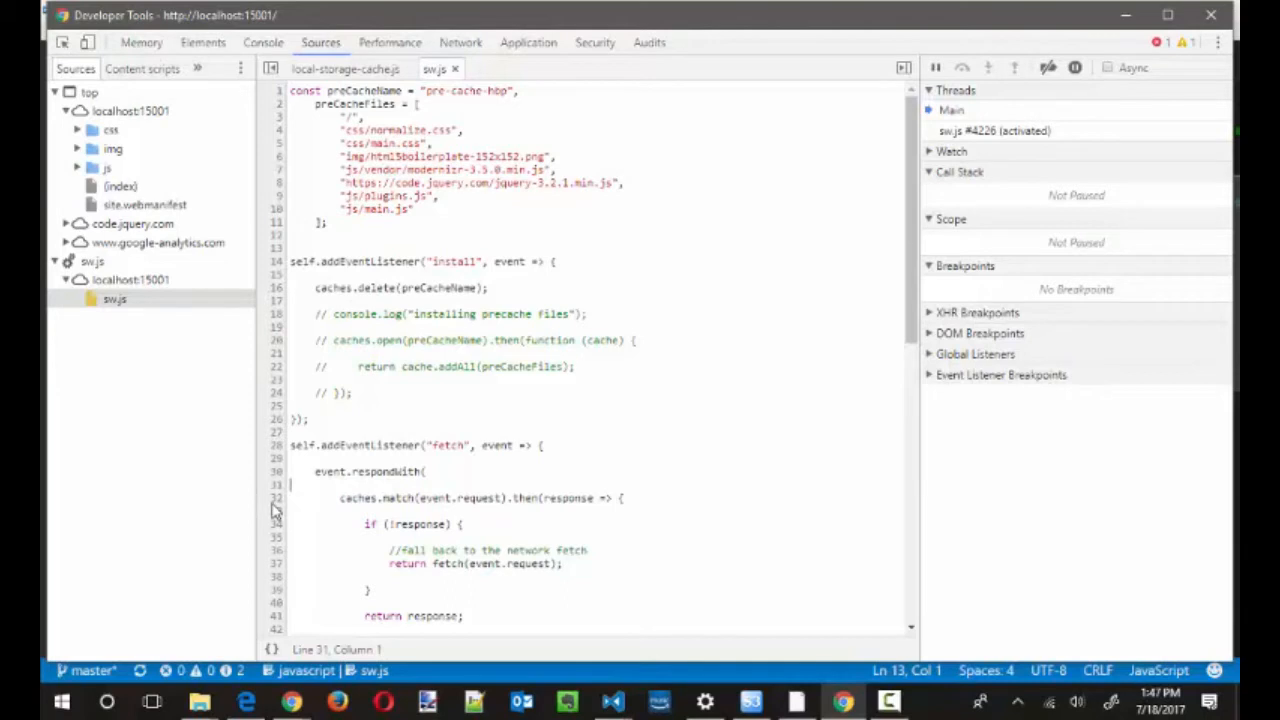
pyautogui.click(274, 498)
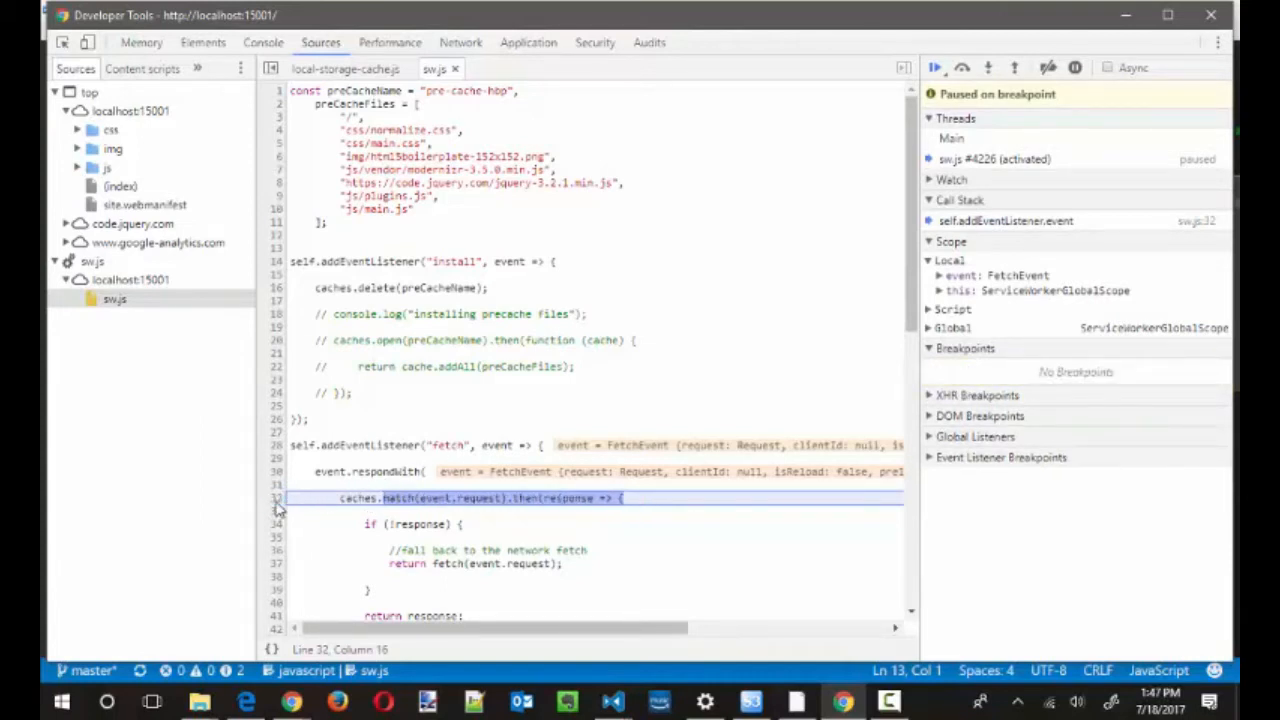
pyautogui.click(934, 68)
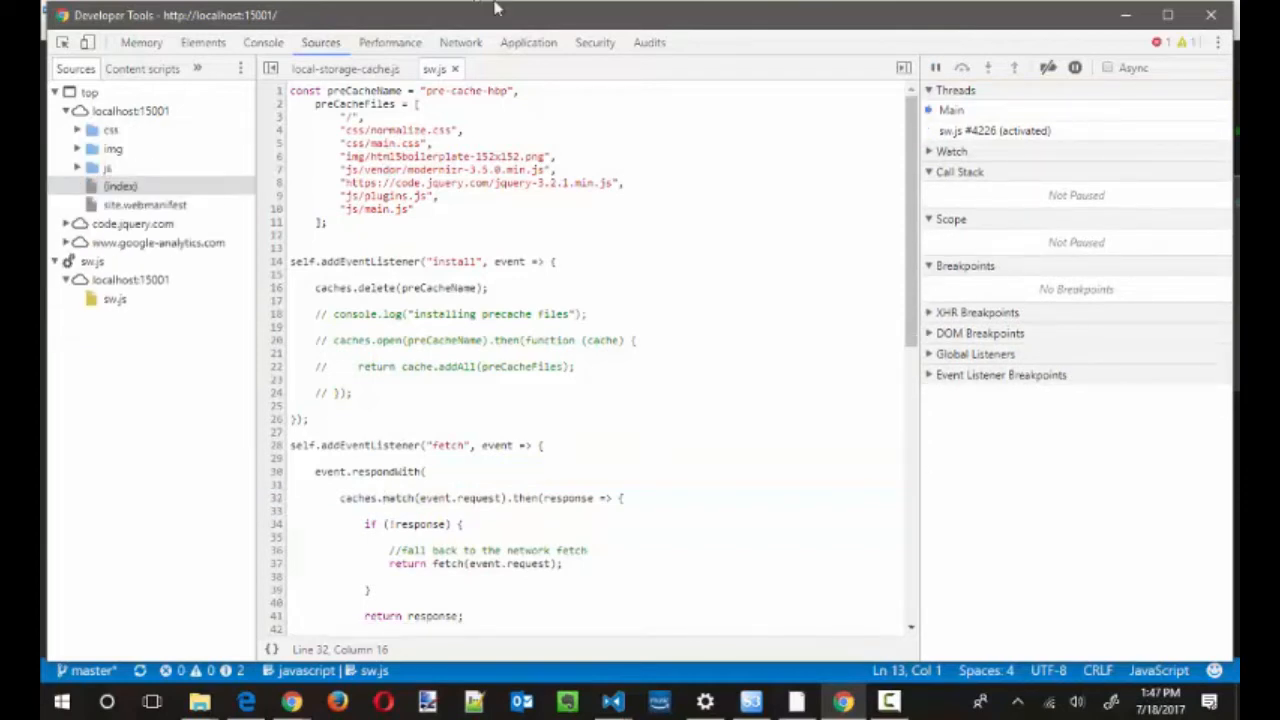
pyautogui.click(528, 42)
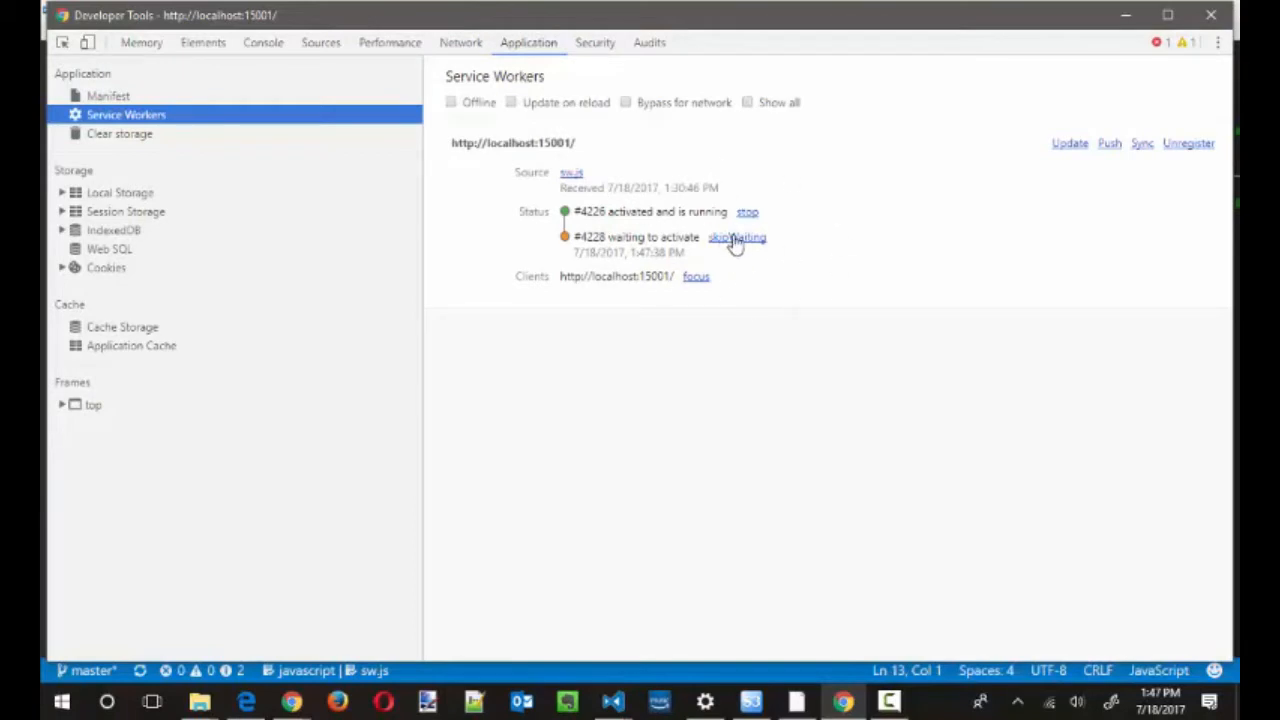
# - Activate the waiting worker with skipWaiting, check the console log and Cache Storage contents
pyautogui.click(736, 236)
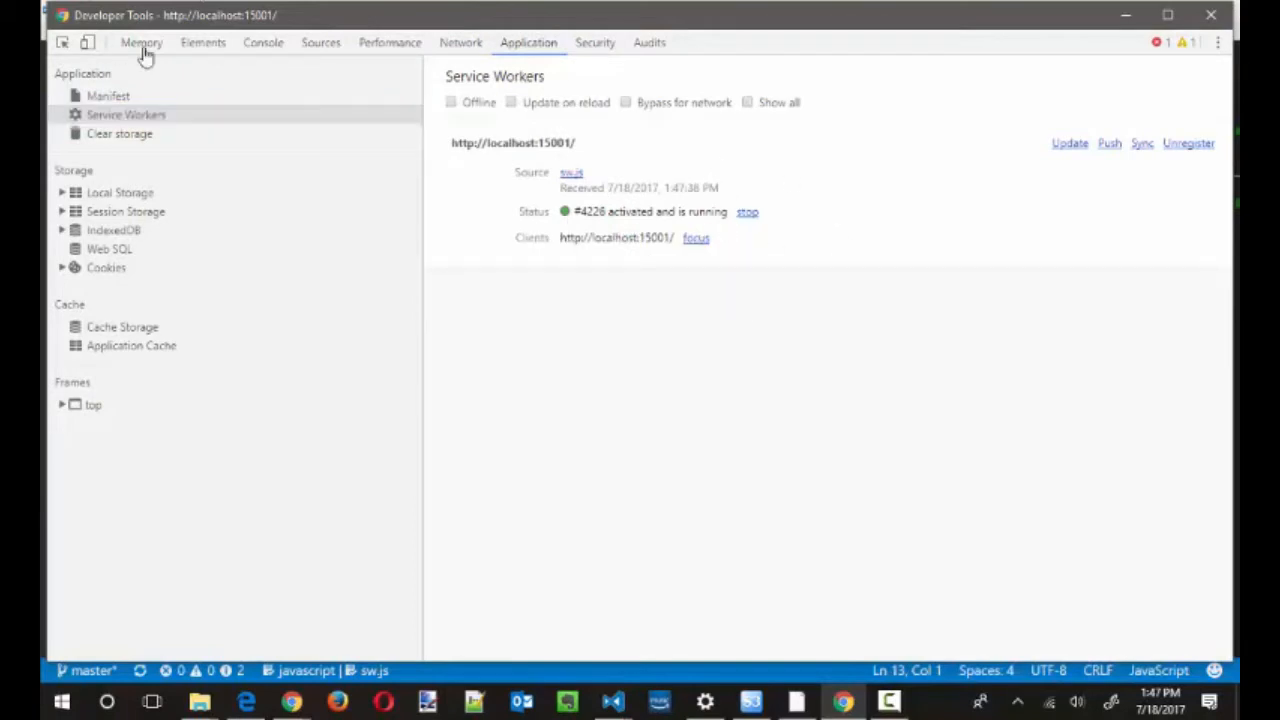
pyautogui.click(264, 42)
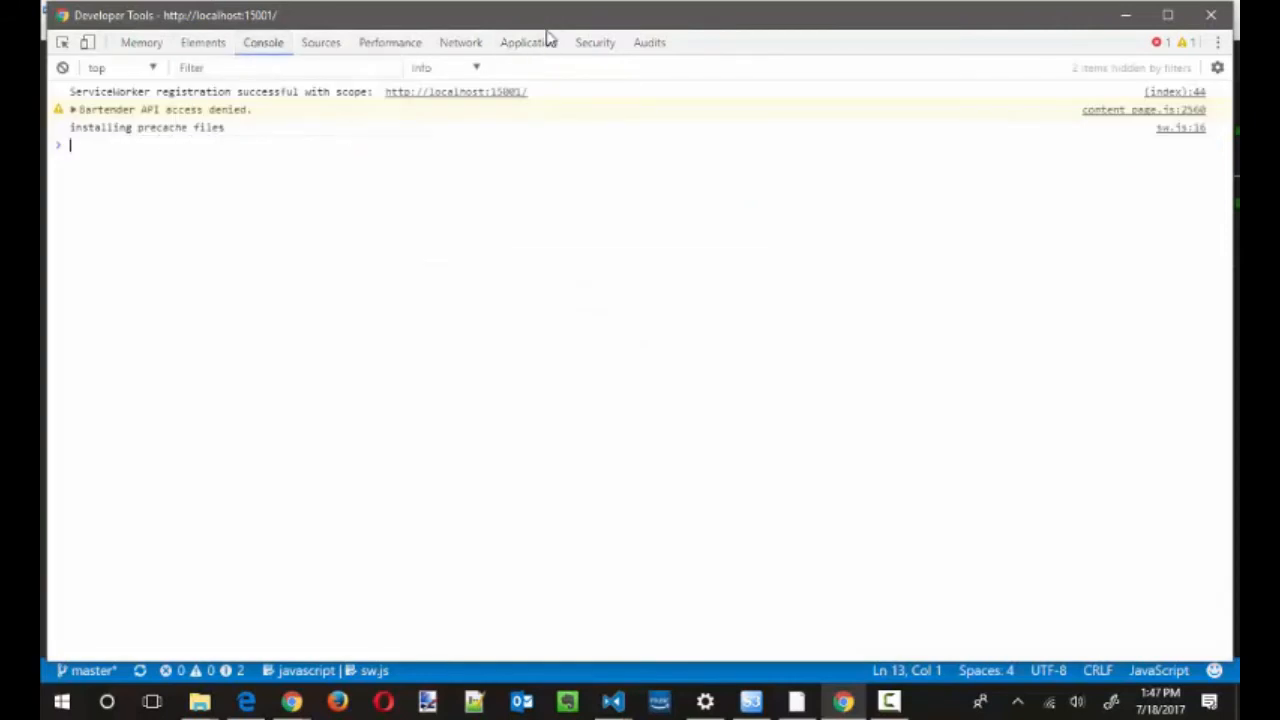
pyautogui.click(528, 42)
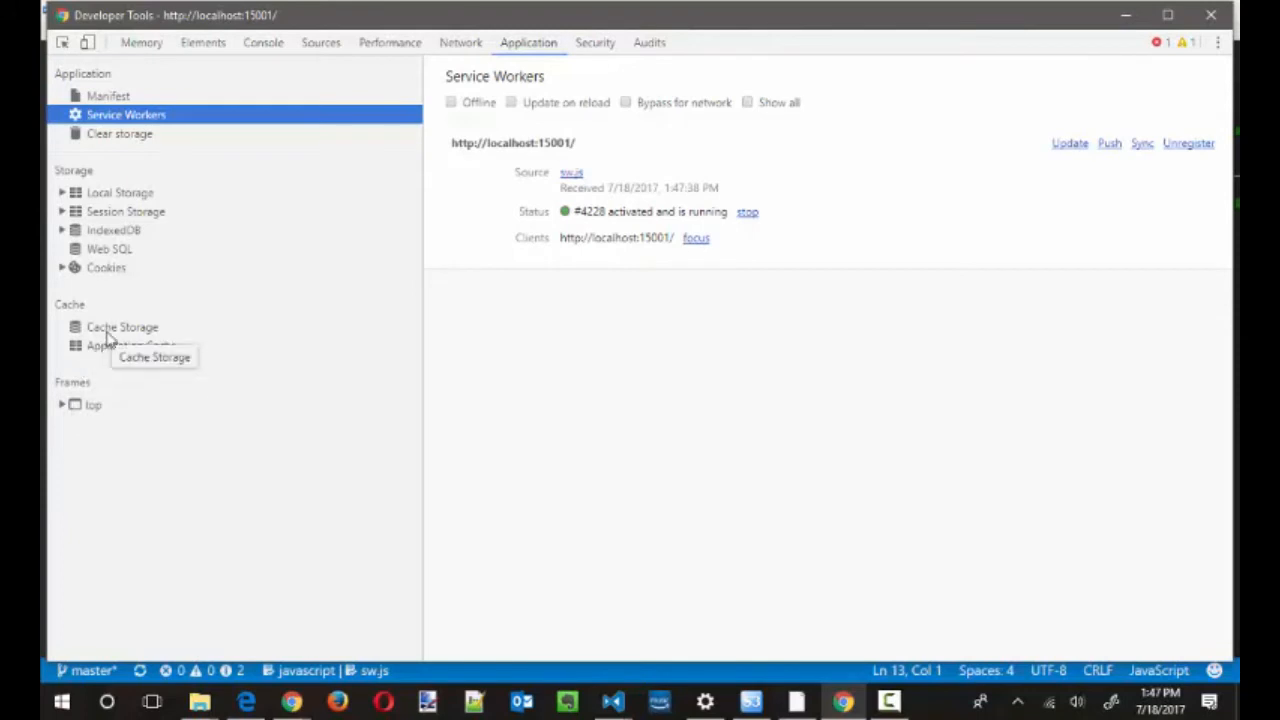
pyautogui.click(122, 328)
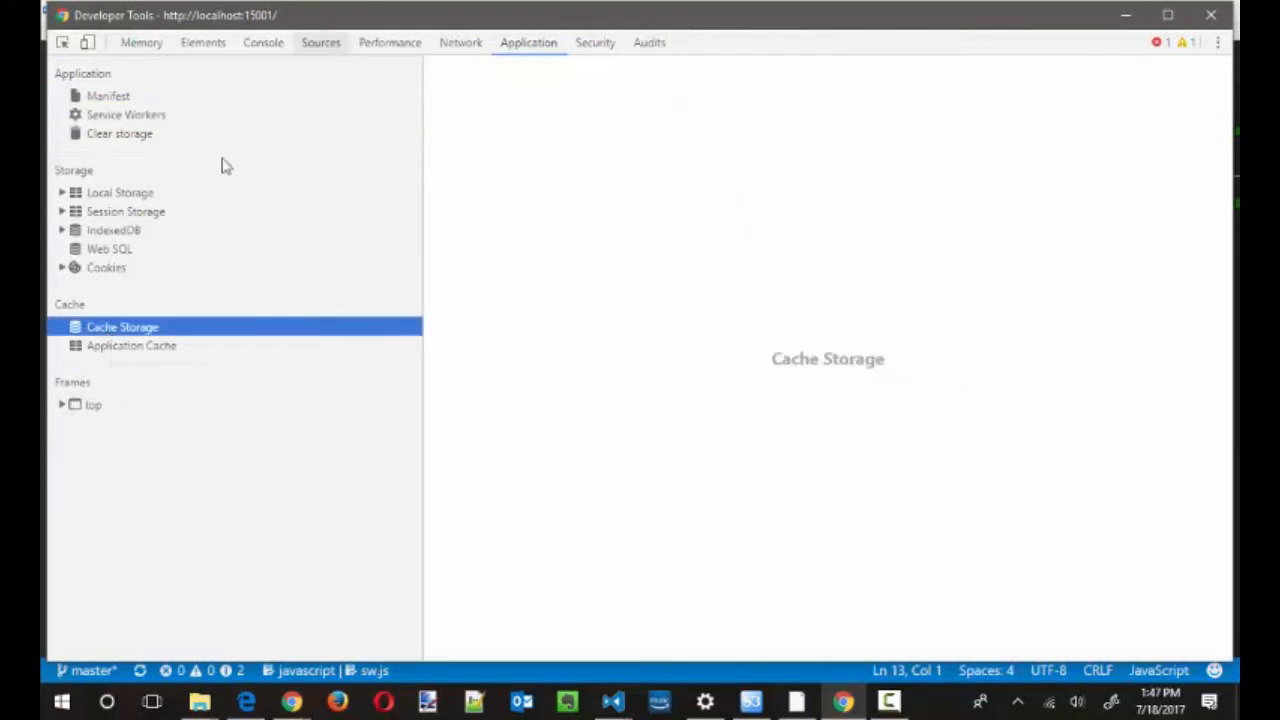
pyautogui.moveTo(580, 196)
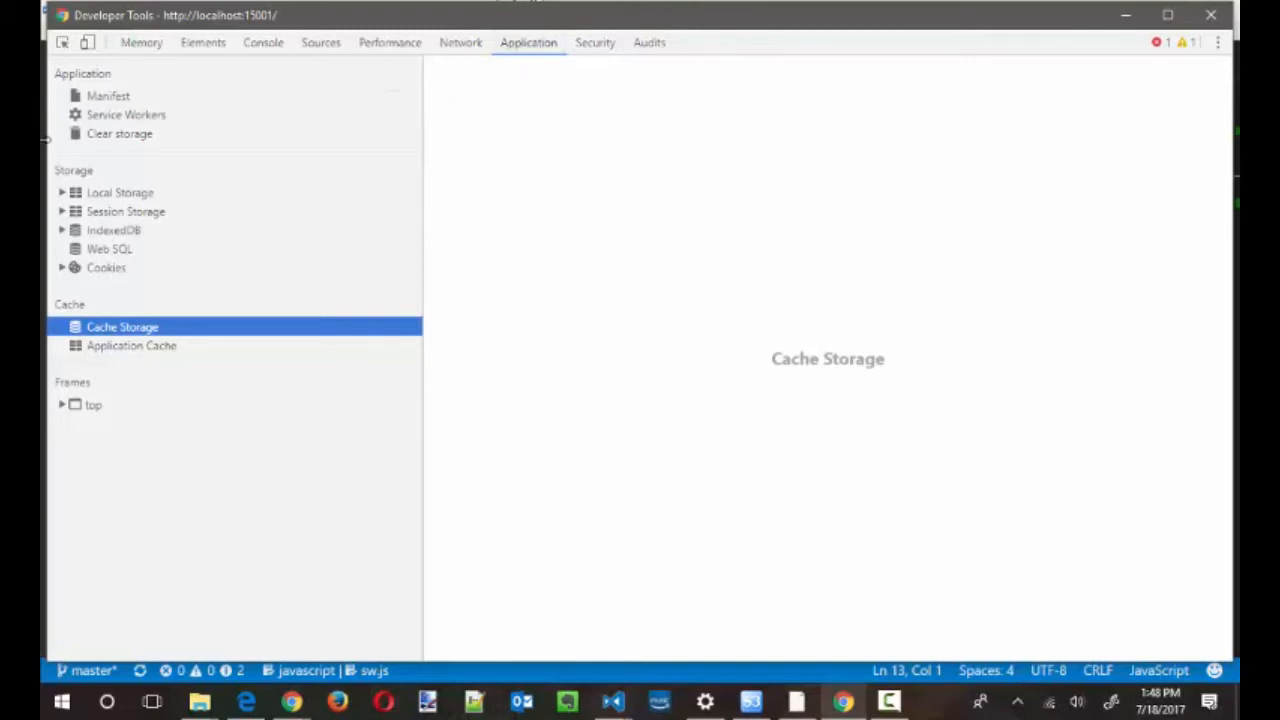
pyautogui.click(126, 114)
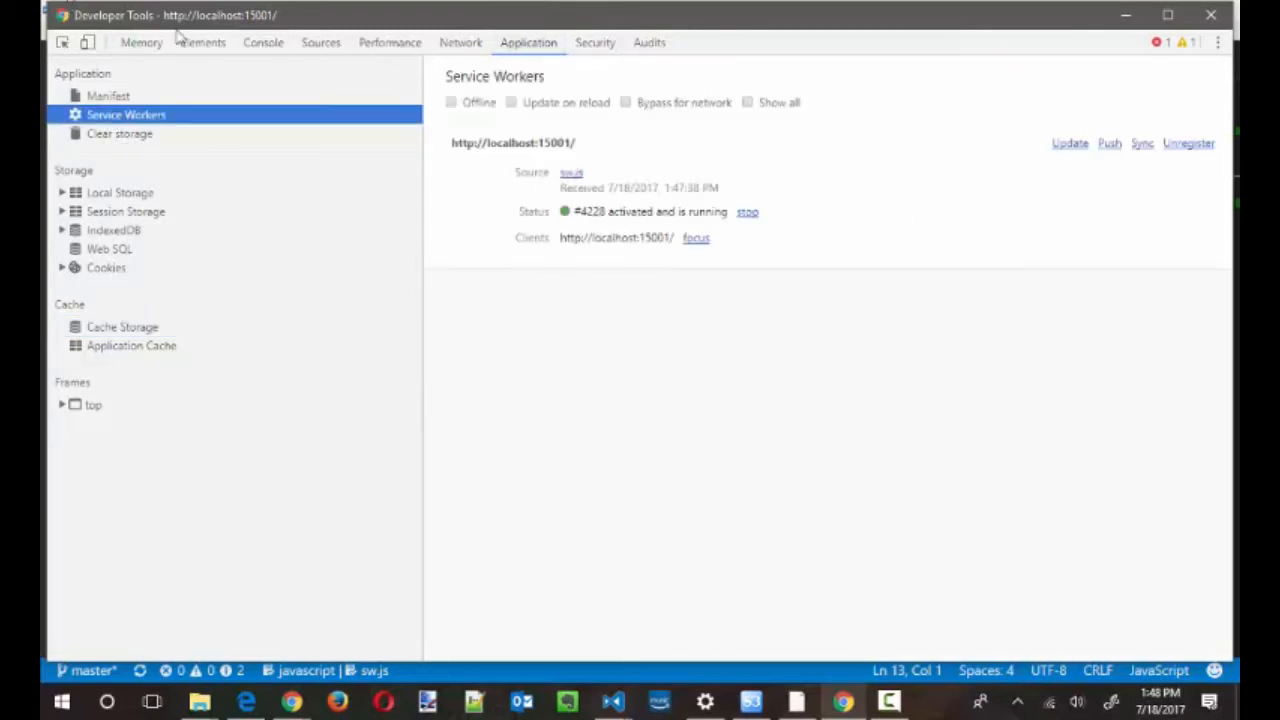
# - View the Console, then the Network panel listing 21 requests served from ServiceWorker
pyautogui.click(264, 42)
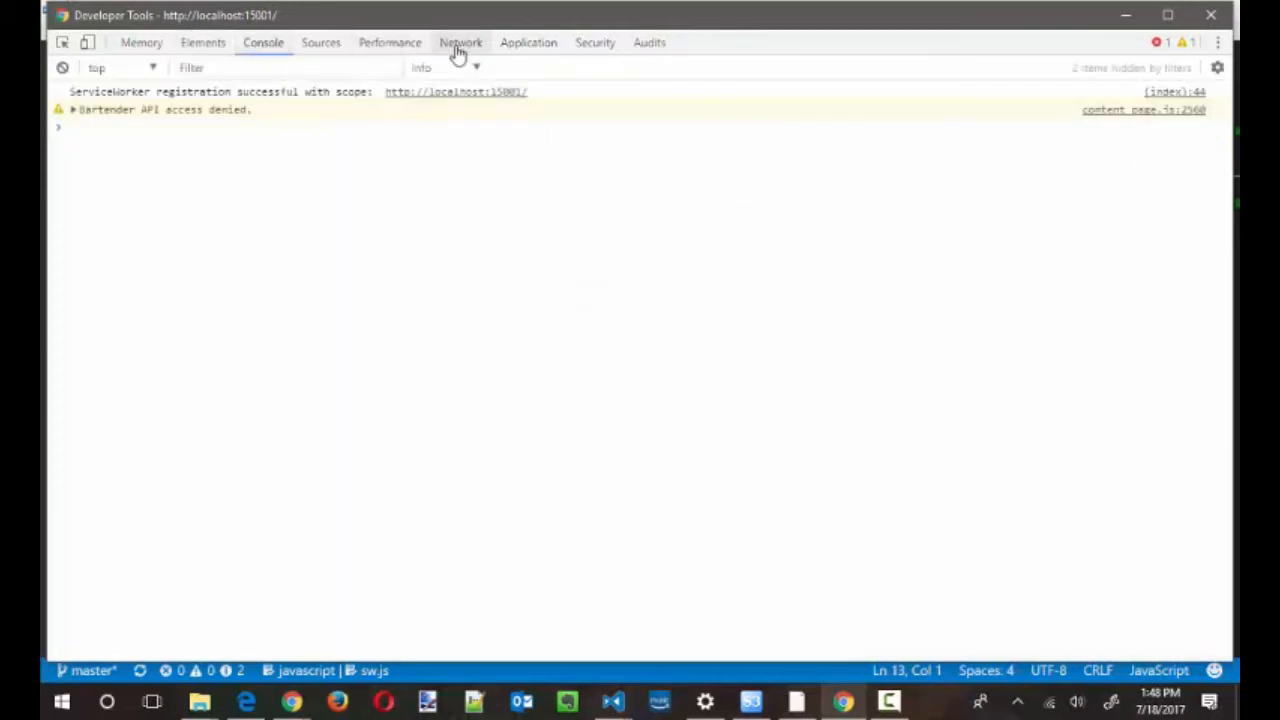
pyautogui.click(460, 42)
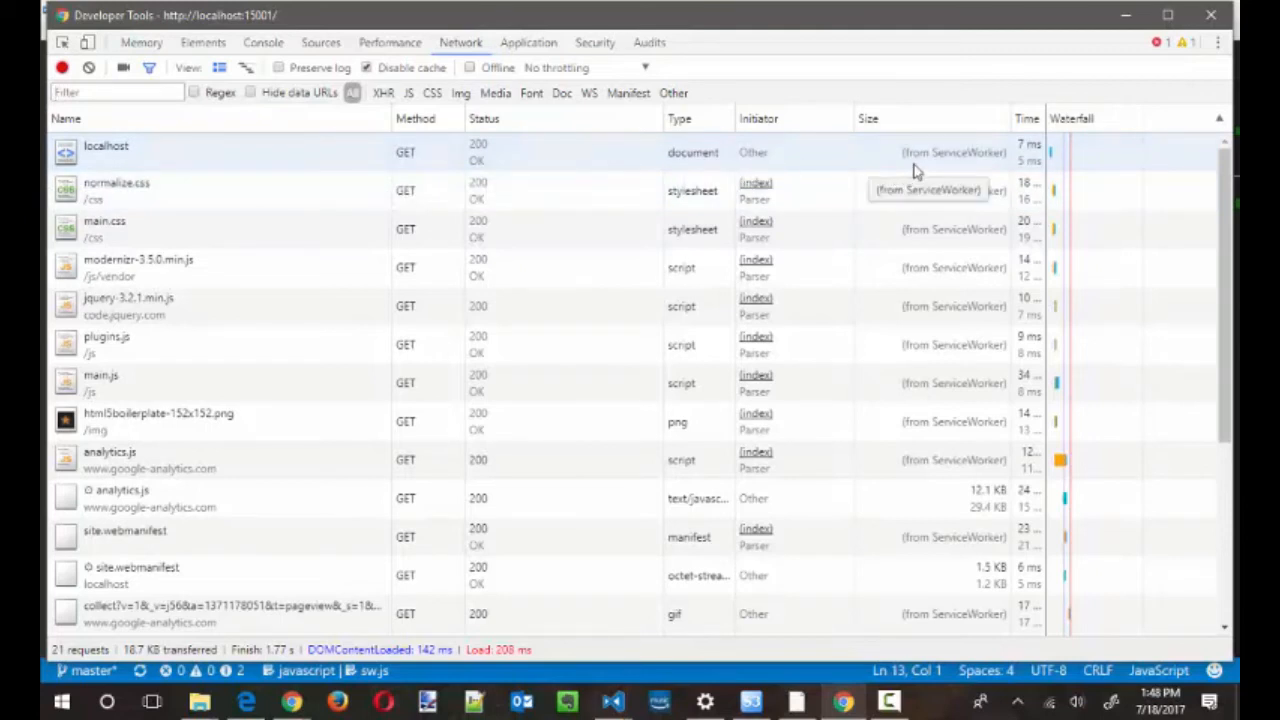
pyautogui.moveTo(944, 410)
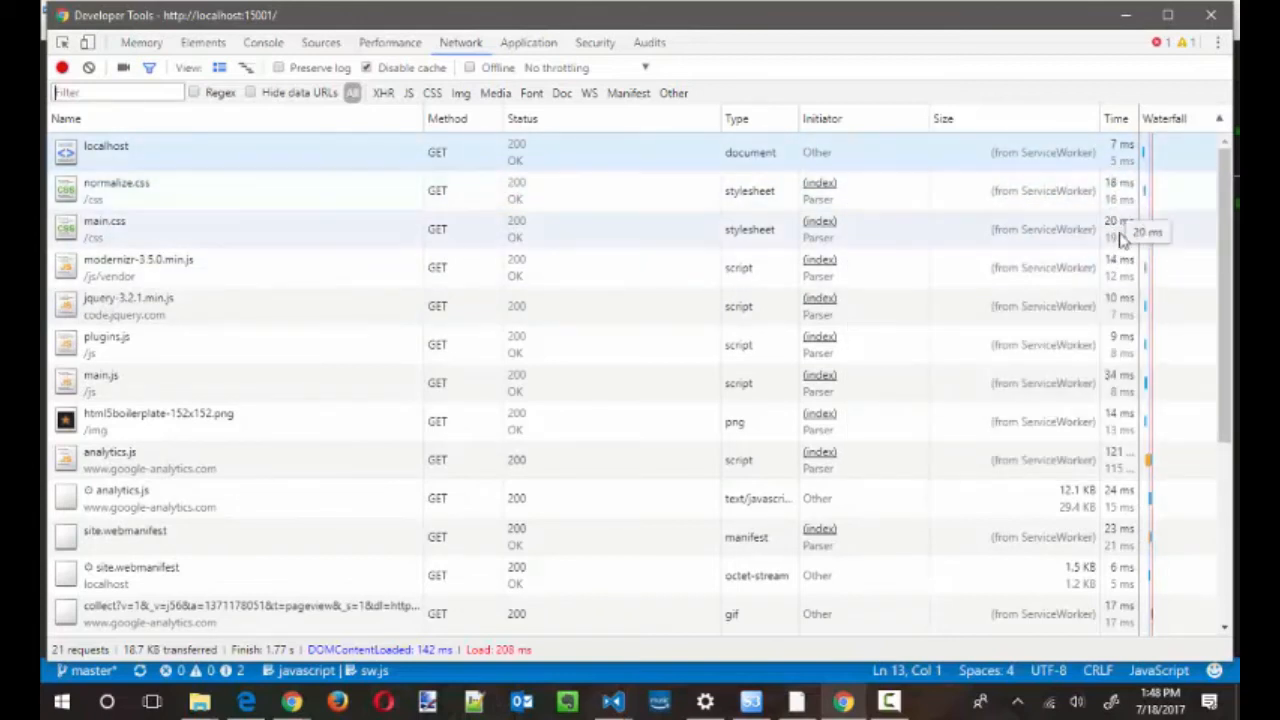
pyautogui.moveTo(1124, 384)
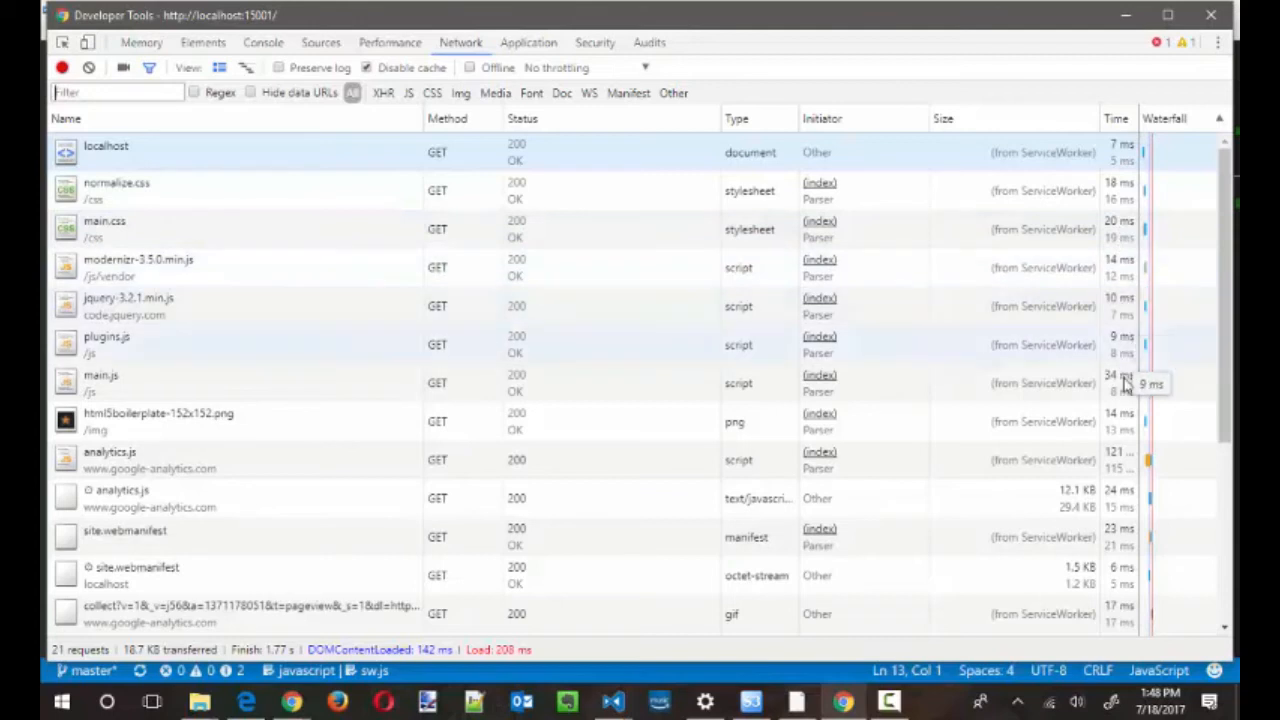
pyautogui.moveTo(1096, 248)
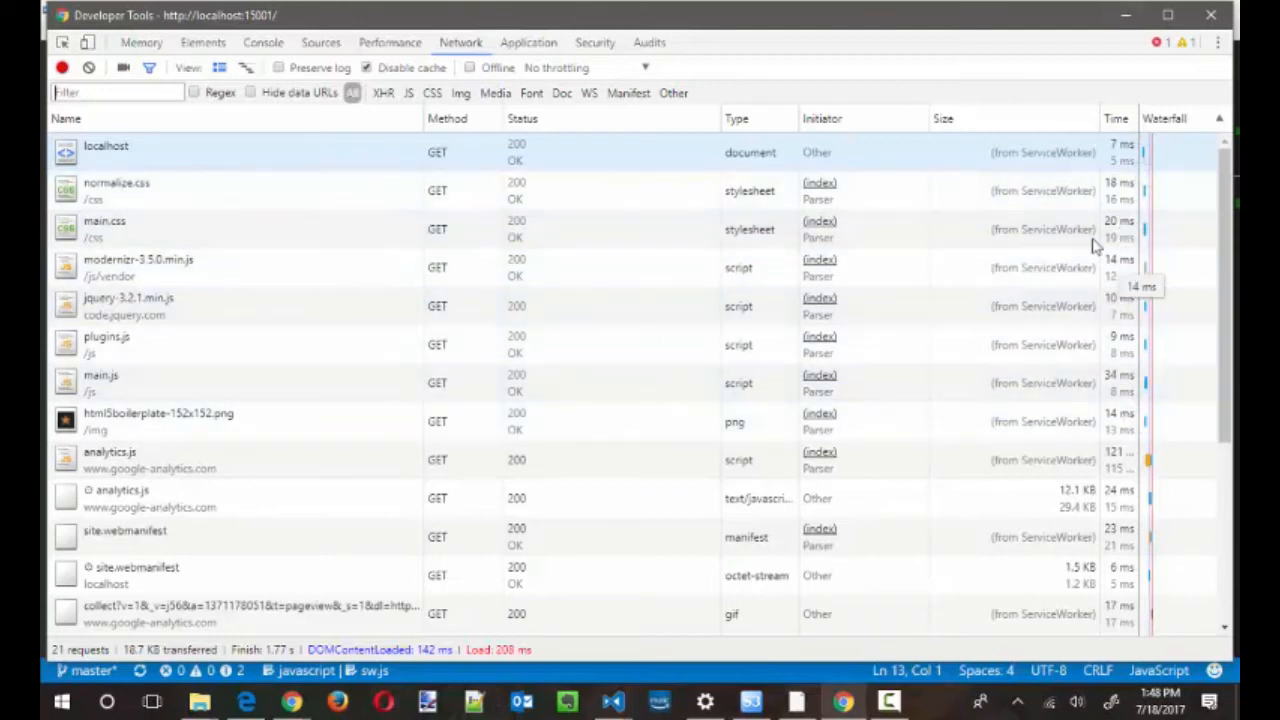
pyautogui.moveTo(956, 316)
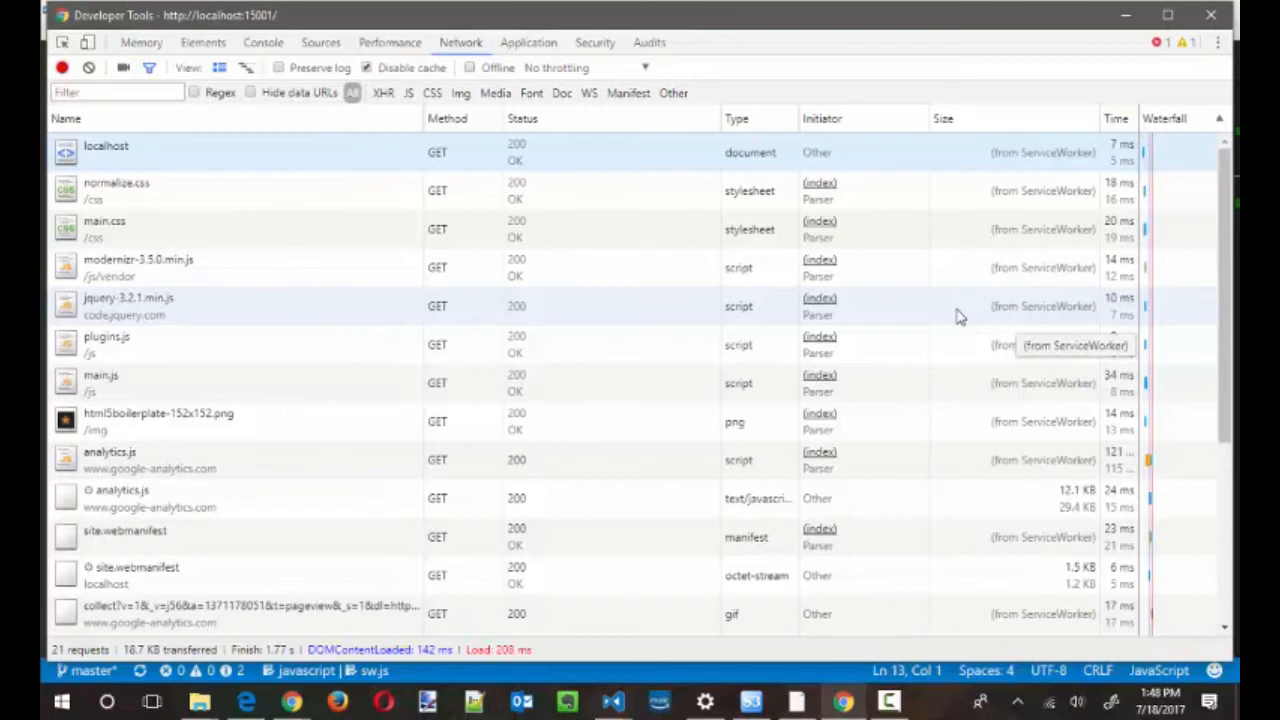
pyautogui.moveTo(318, 136)
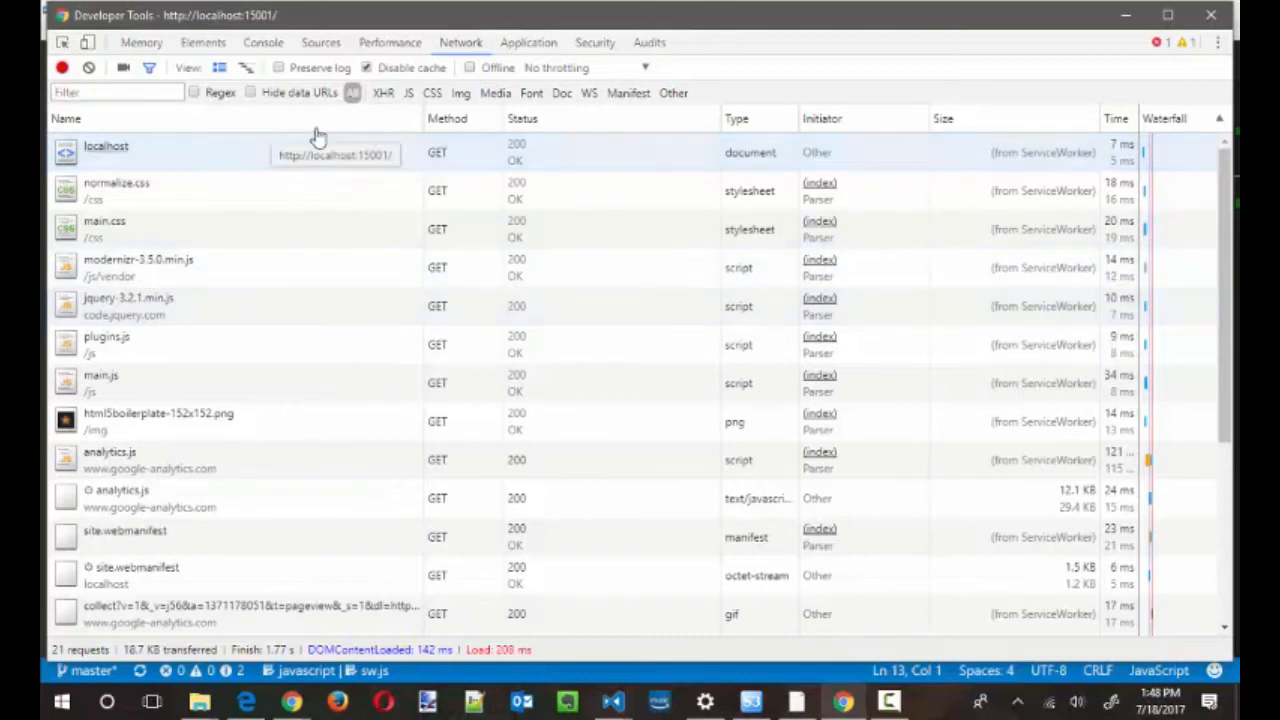
pyautogui.moveTo(1210, 36)
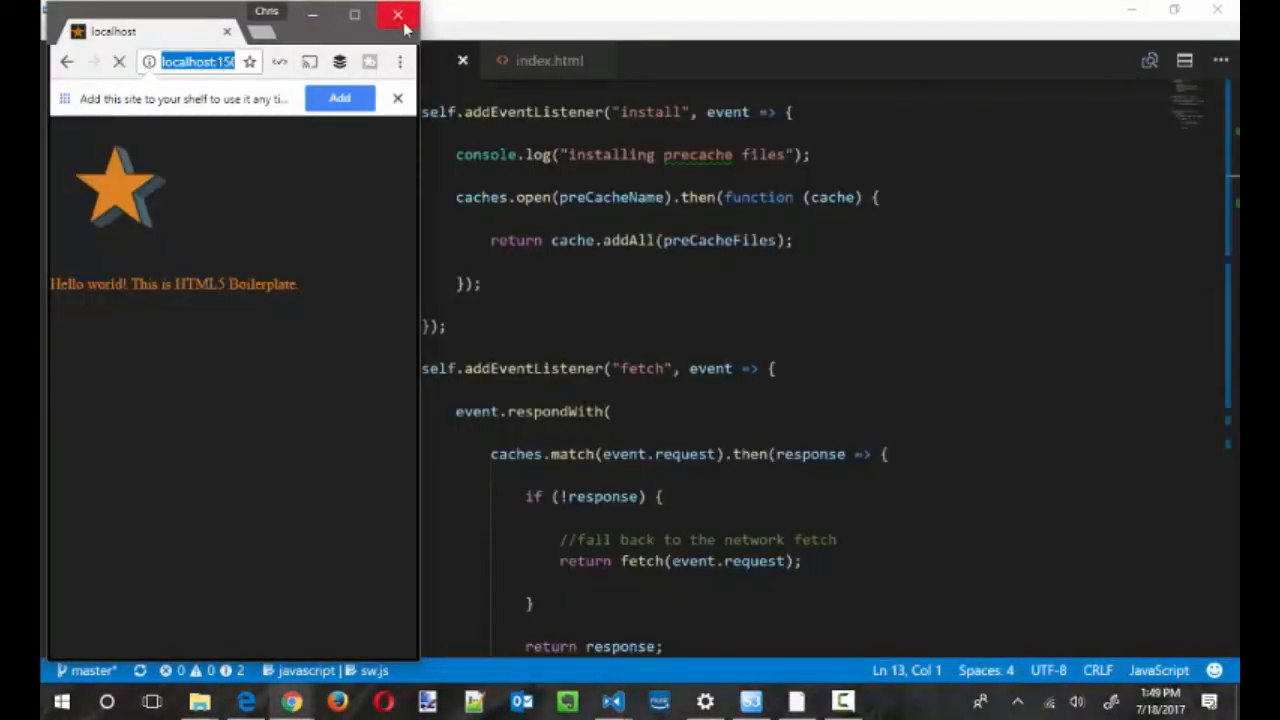
# - Close the localhost browser window before returning to the Application panel's Service Workers section
pyautogui.click(396, 14)
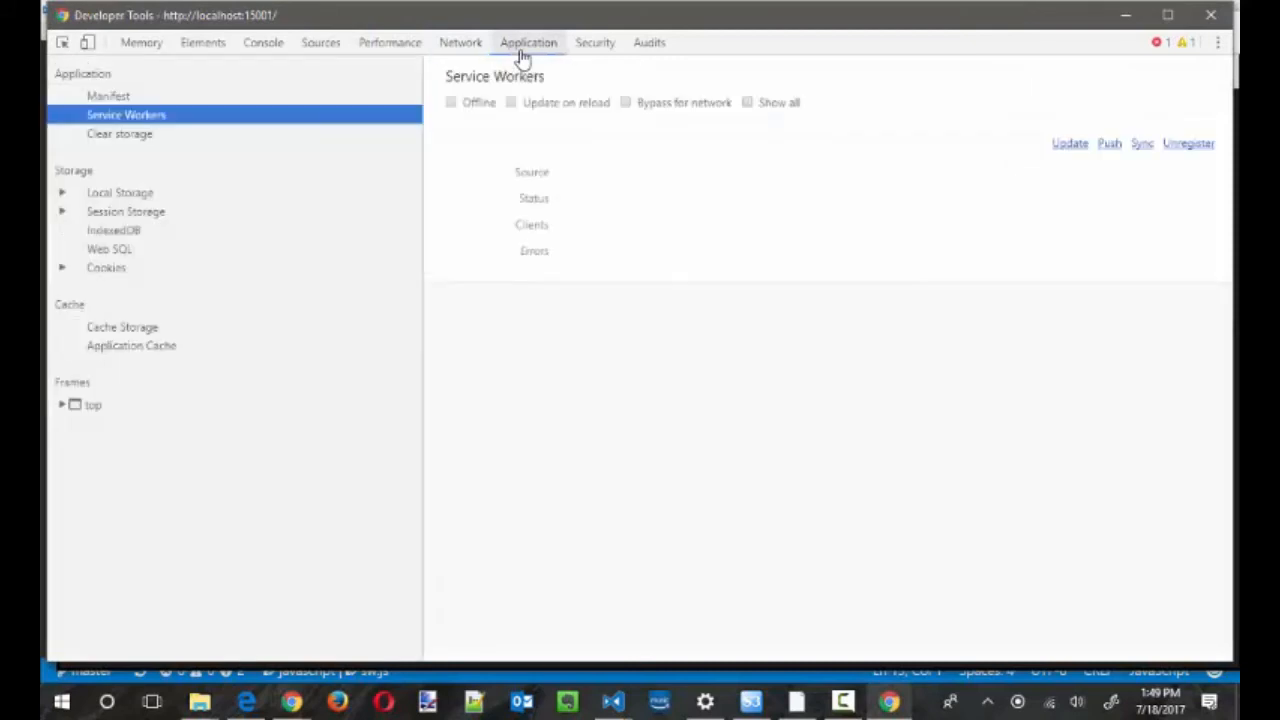
# - Expand Cache Storage and select pre-cache-hbp to list its eight cached OK requests
pyautogui.click(122, 328)
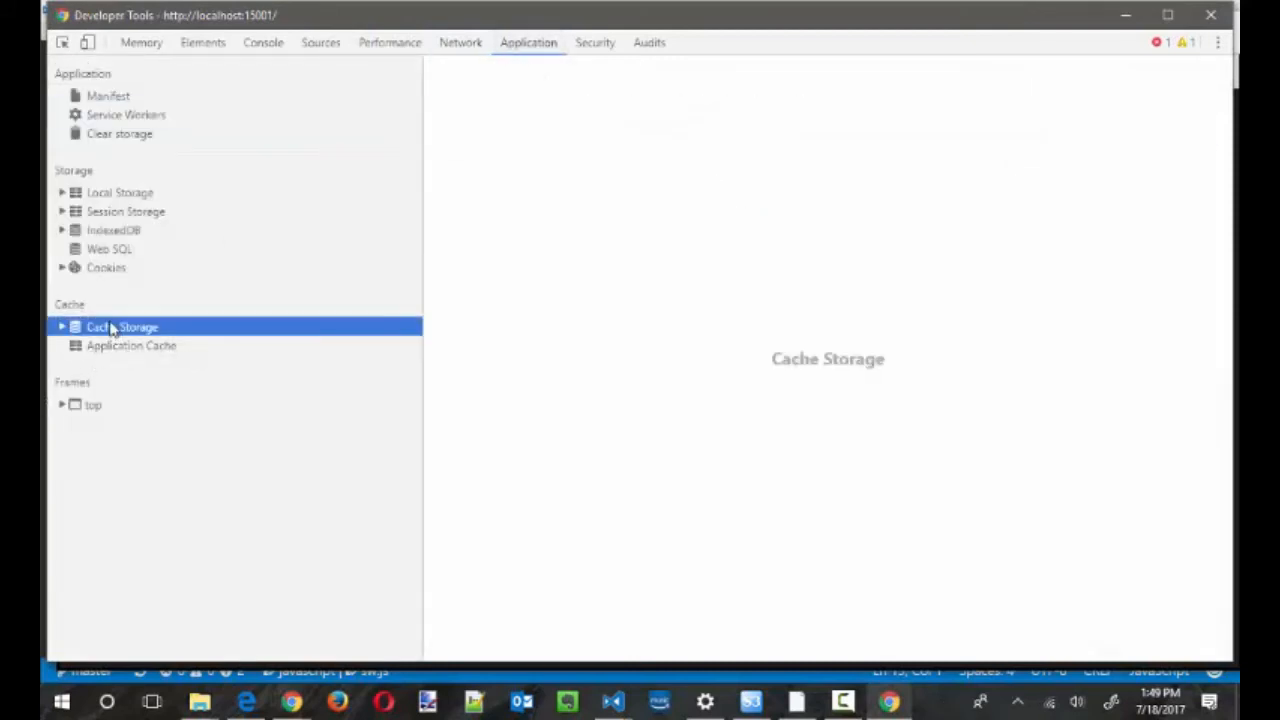
pyautogui.click(60, 326)
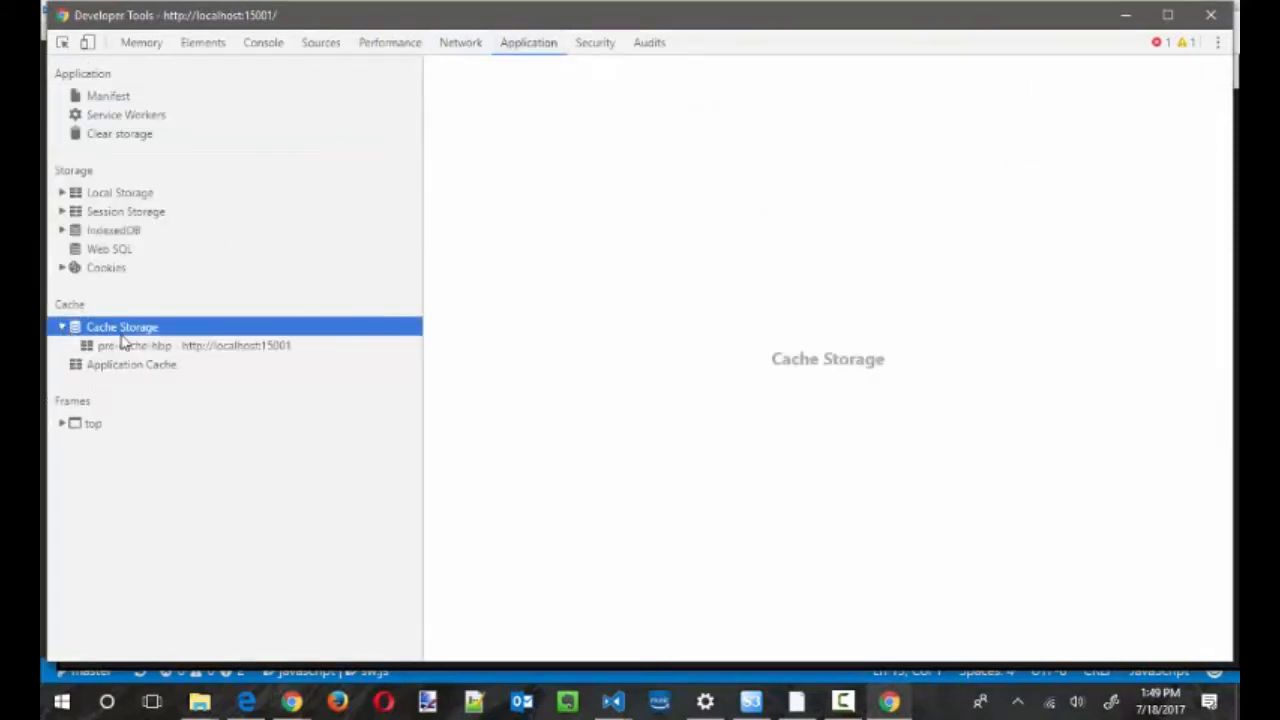
pyautogui.click(138, 344)
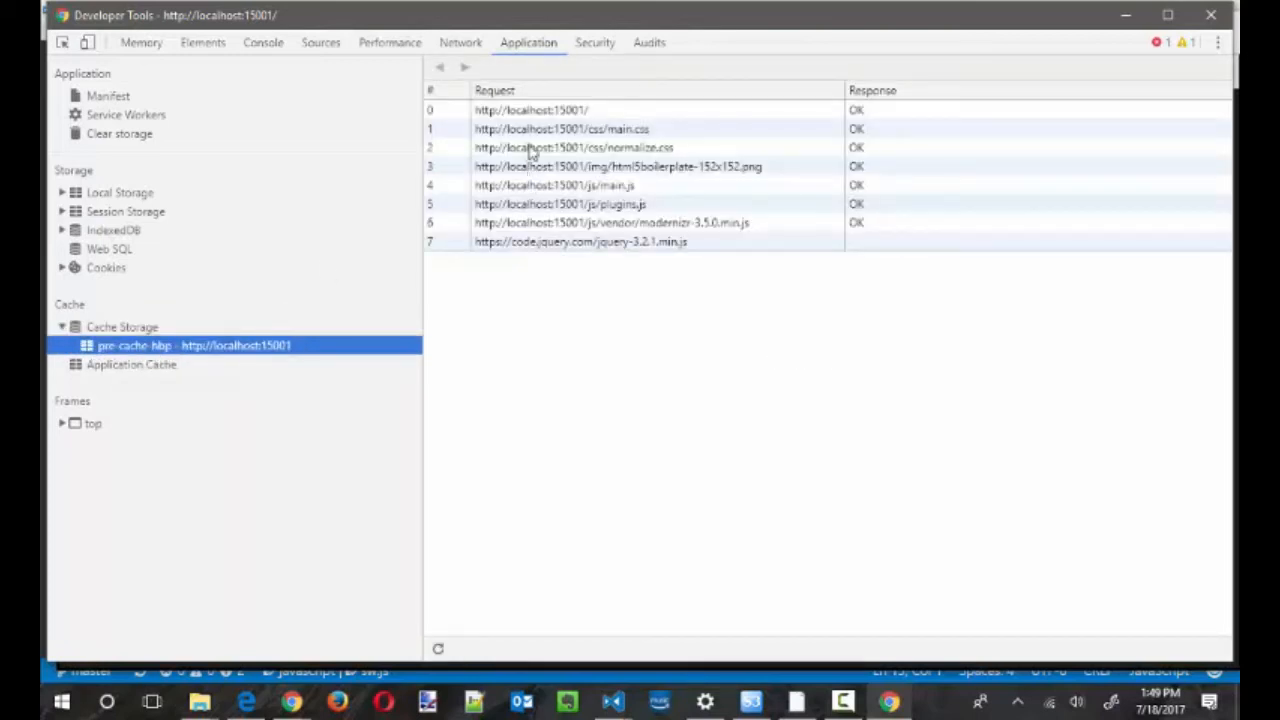
pyautogui.moveTo(530, 258)
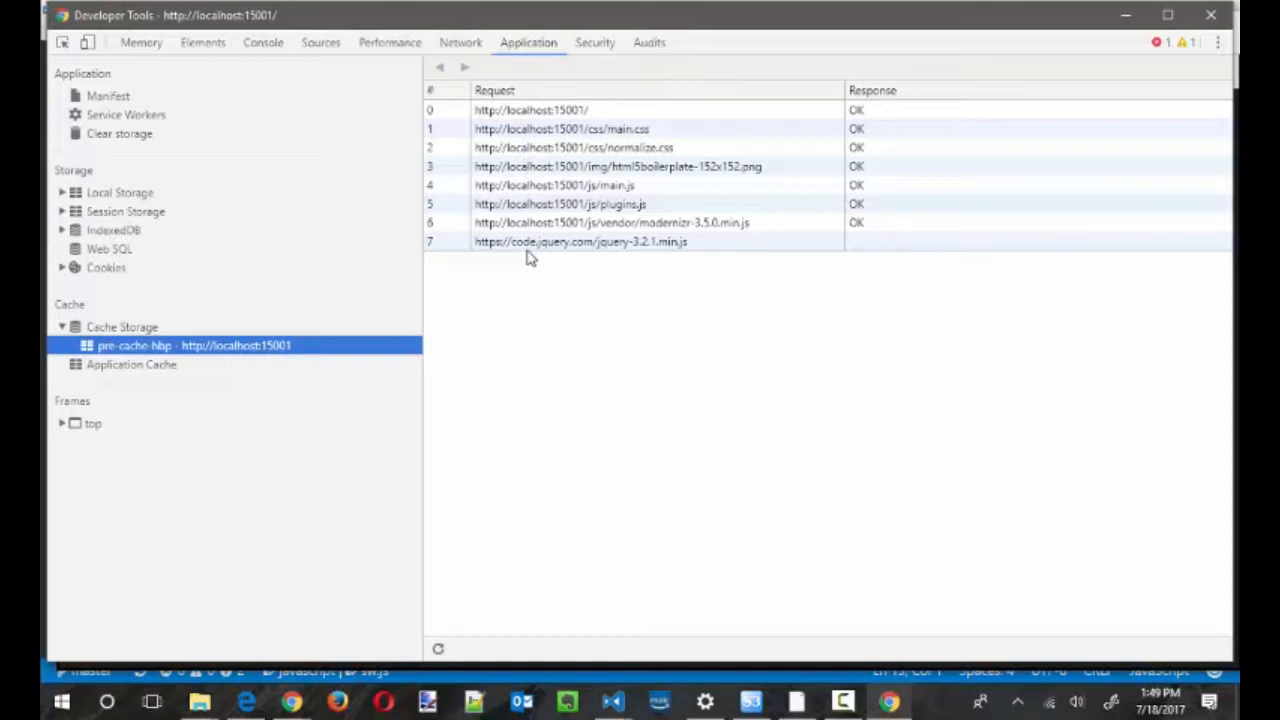
pyautogui.moveTo(552, 228)
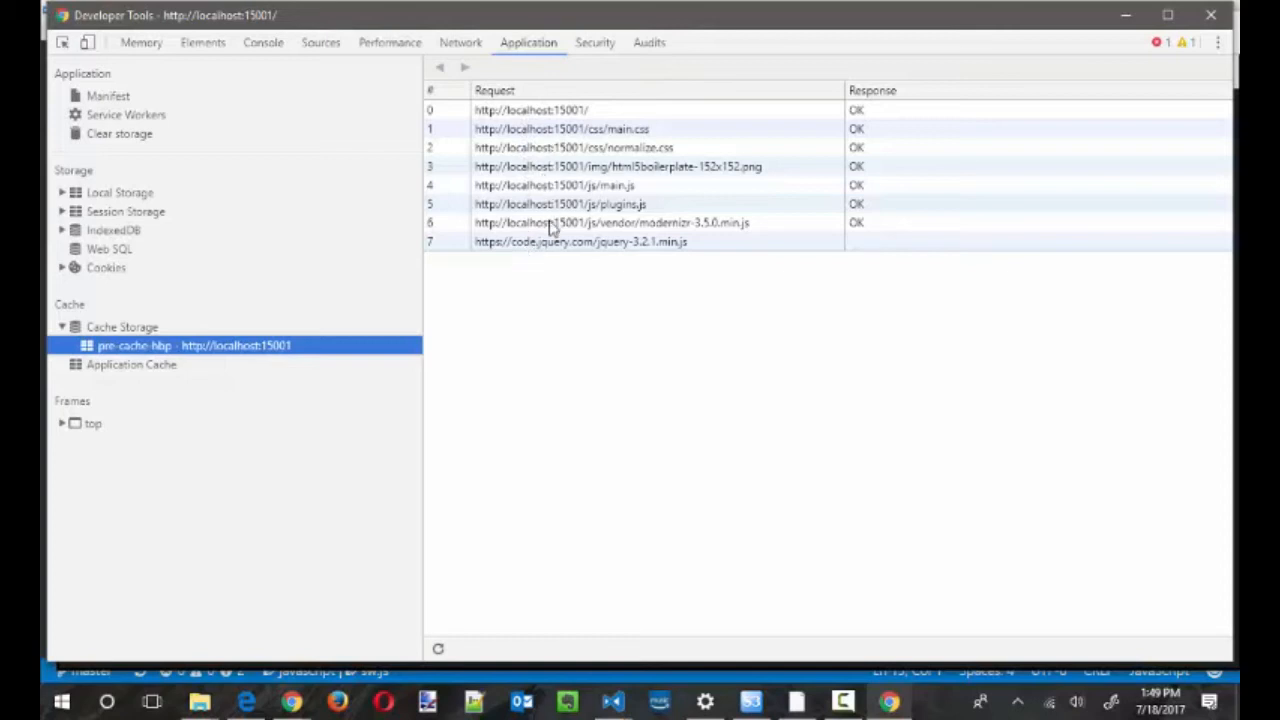
pyautogui.moveTo(876, 142)
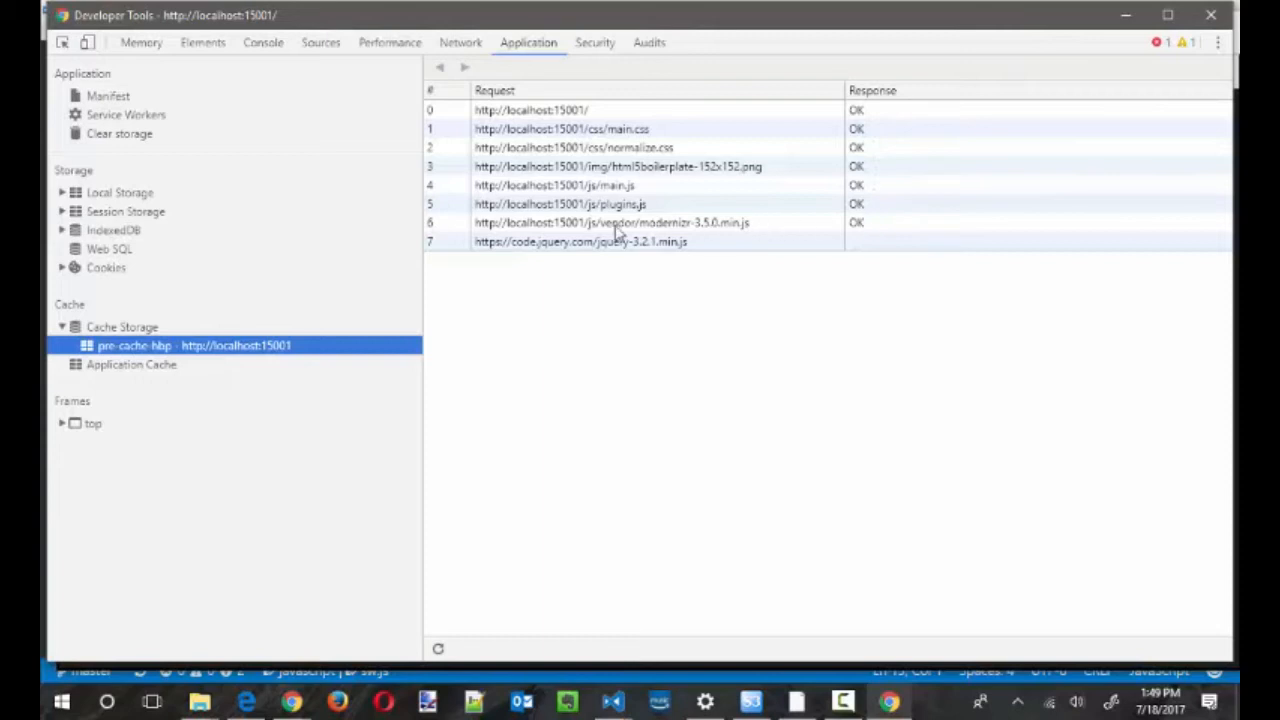
pyautogui.moveTo(728, 256)
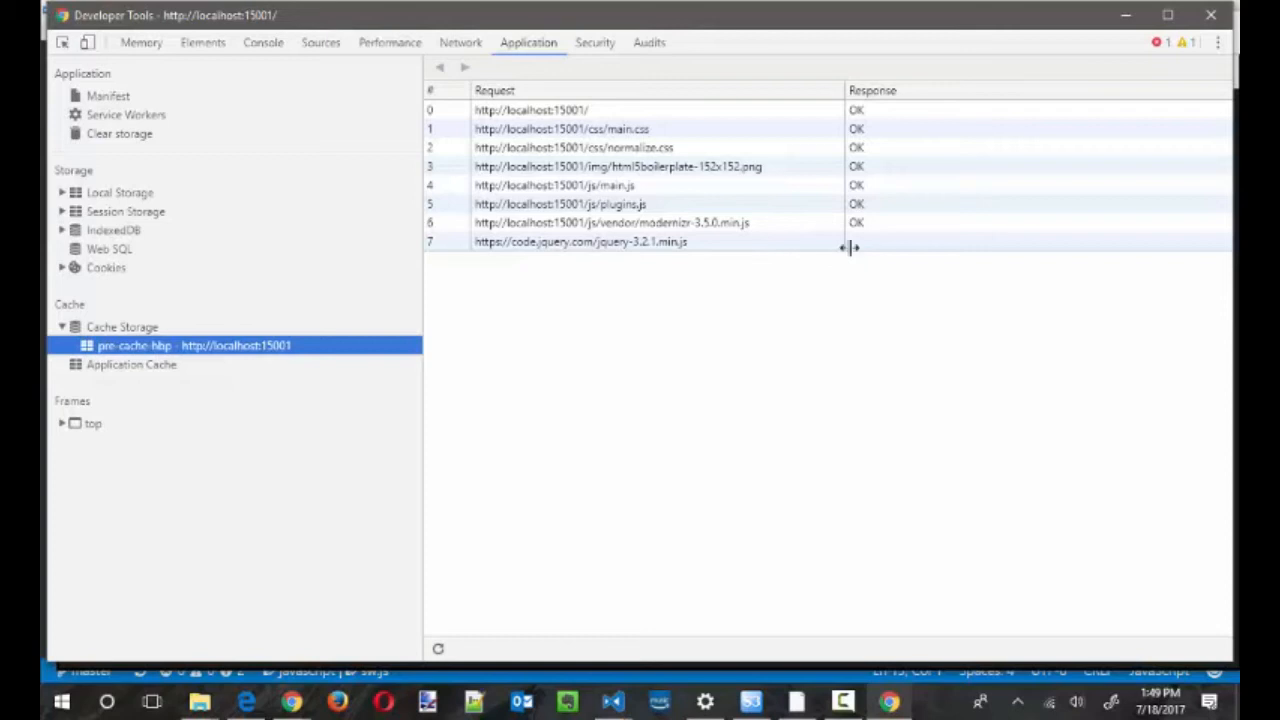
pyautogui.moveTo(882, 244)
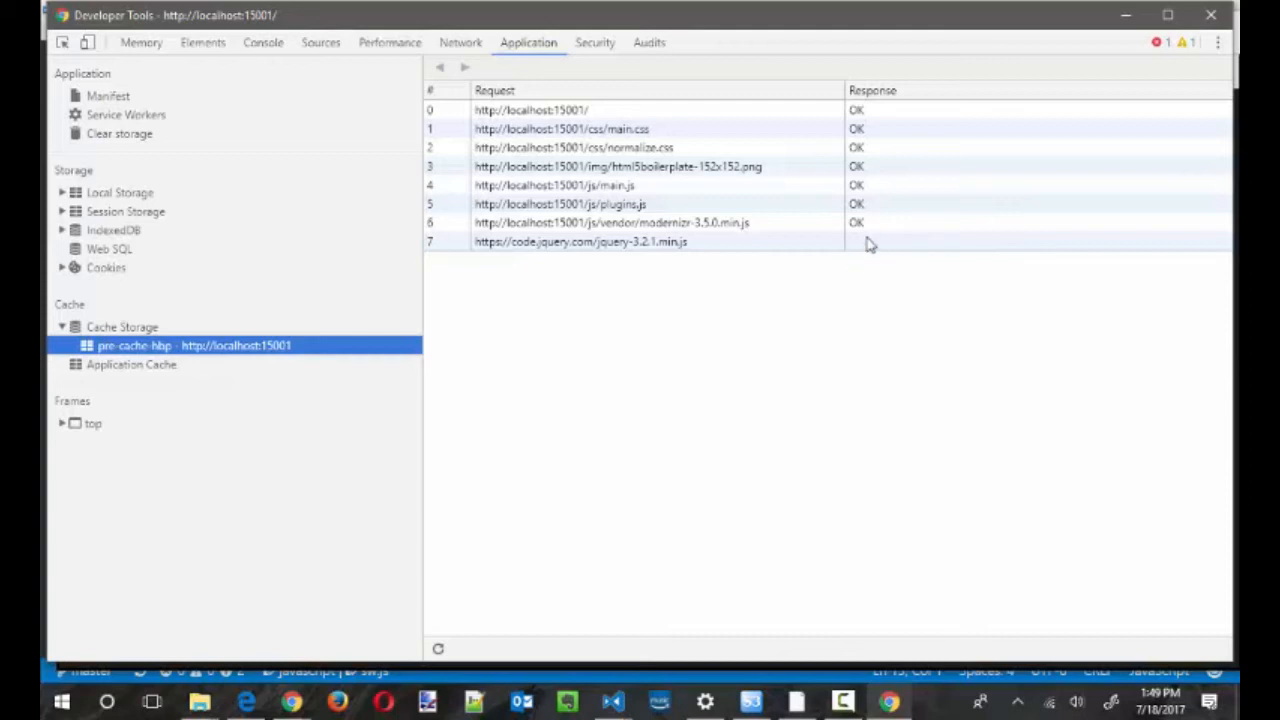
pyautogui.moveTo(832, 268)
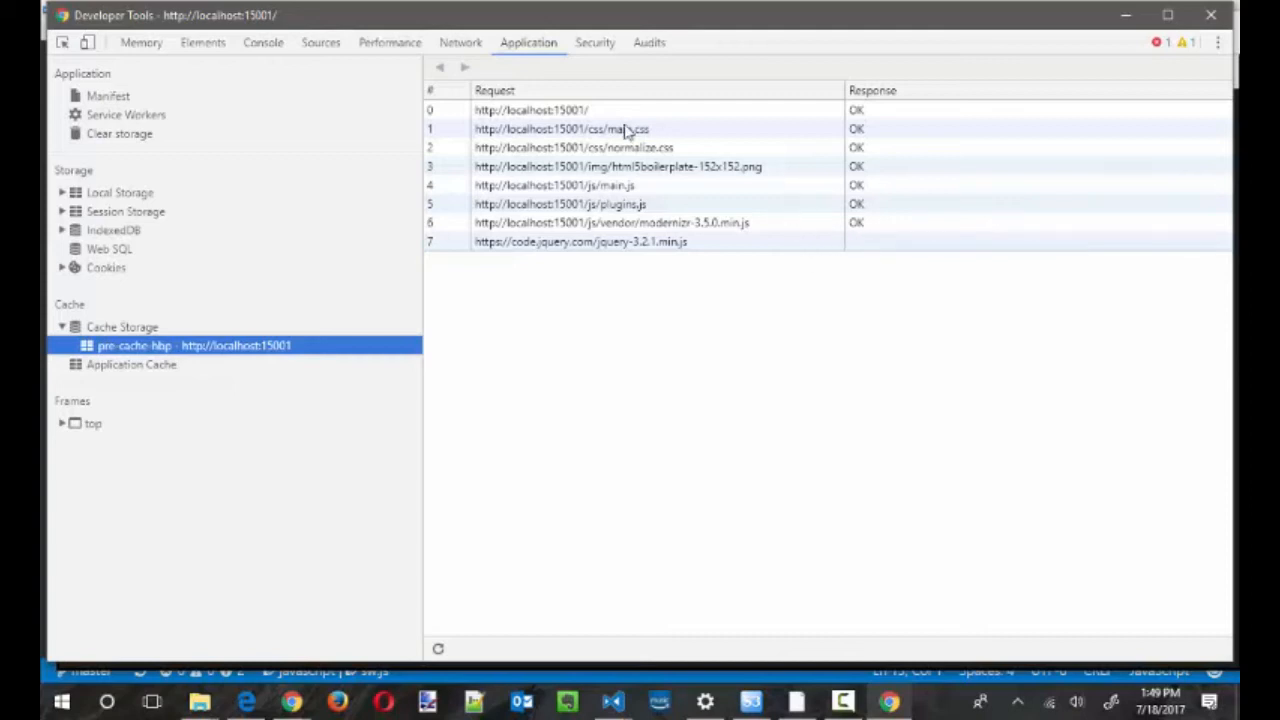
pyautogui.moveTo(590, 172)
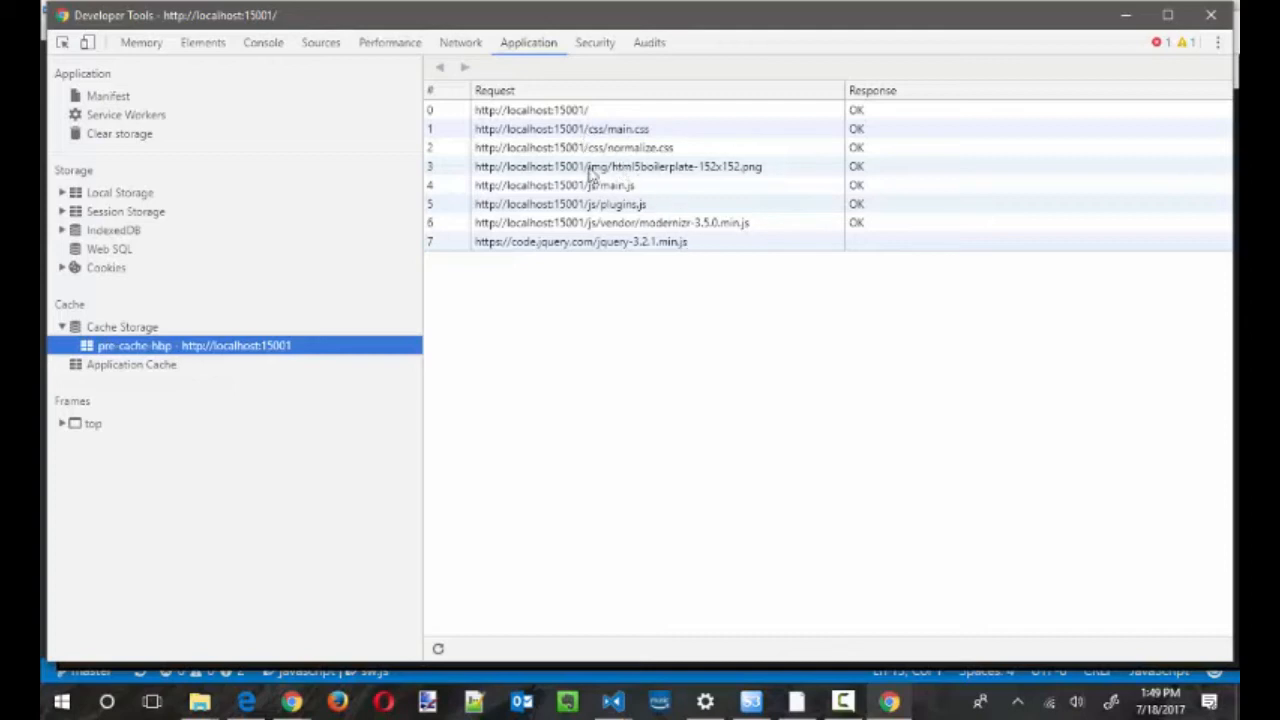
pyautogui.moveTo(590, 180)
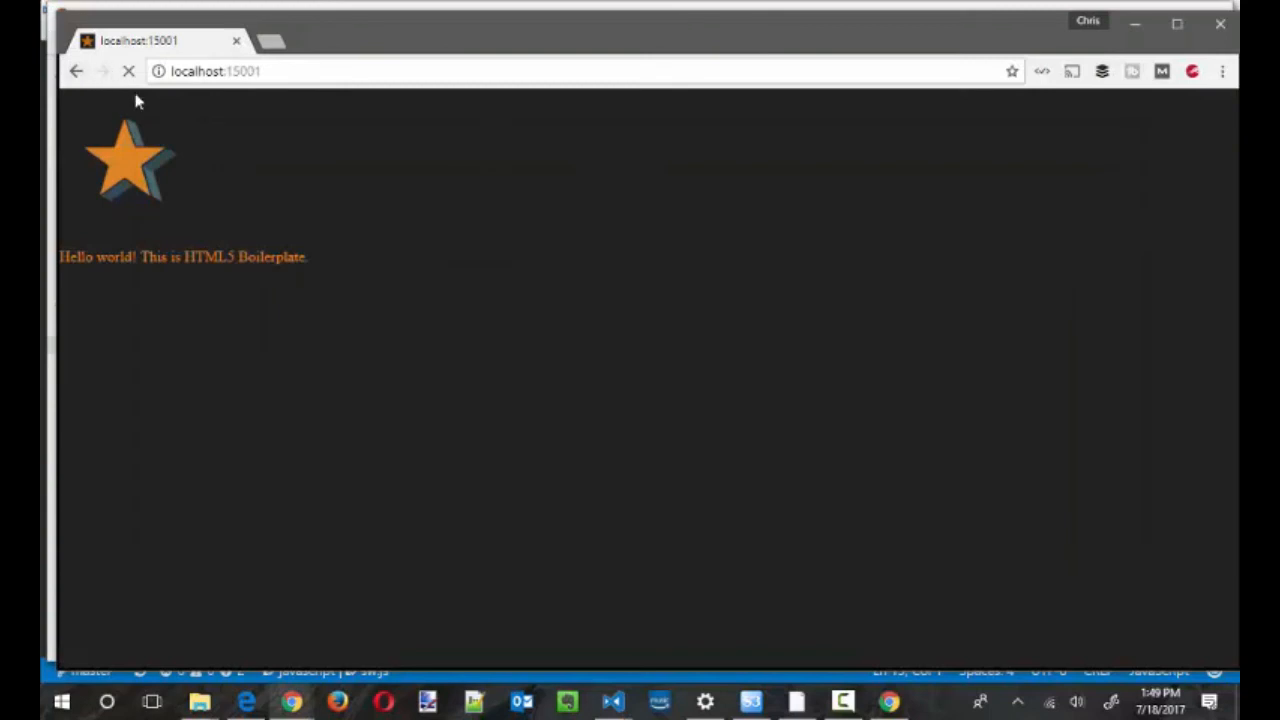
# - Reload the localhost:15001 page four times to show it loads instantly from cache
pyautogui.click(128, 72)
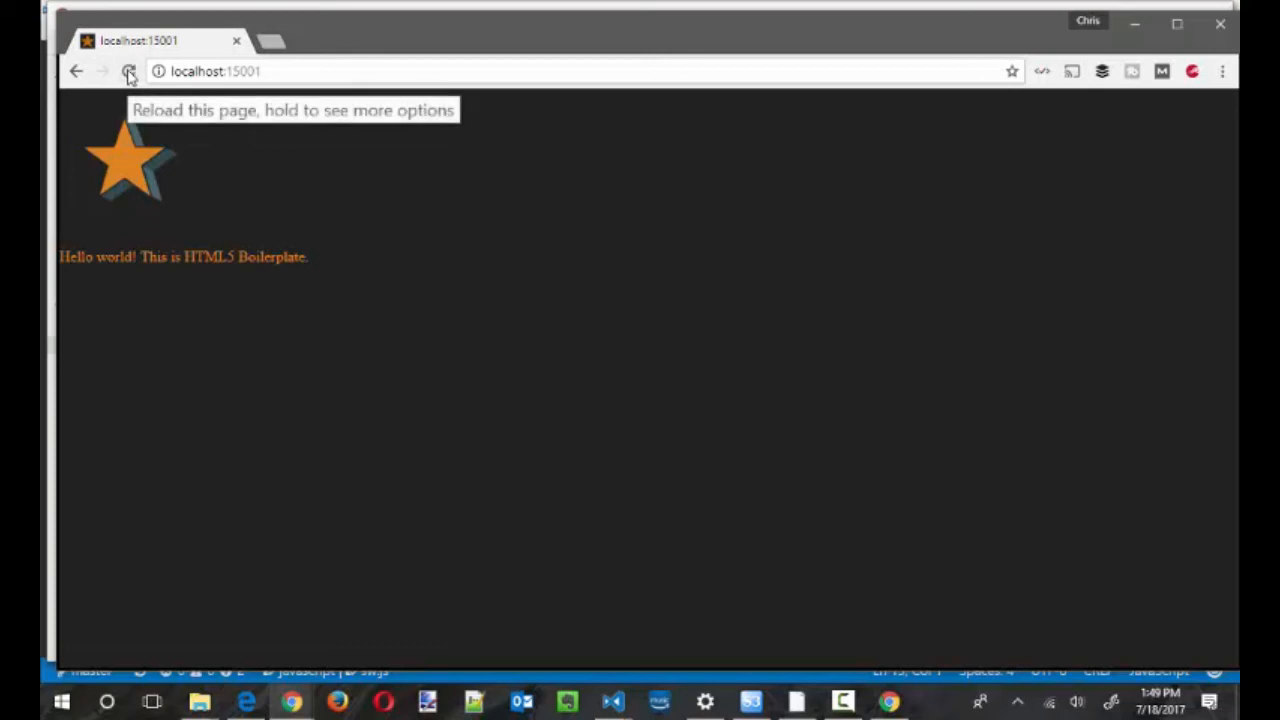
pyautogui.click(128, 72)
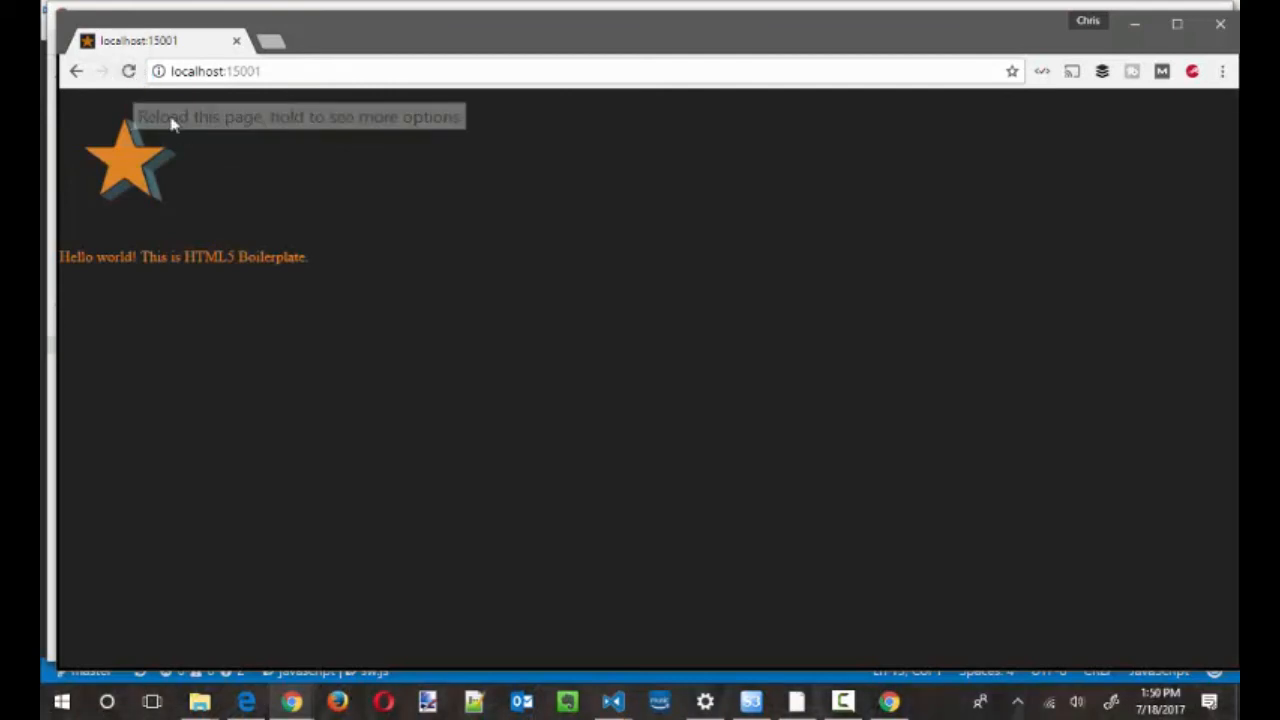
pyautogui.moveTo(196, 152)
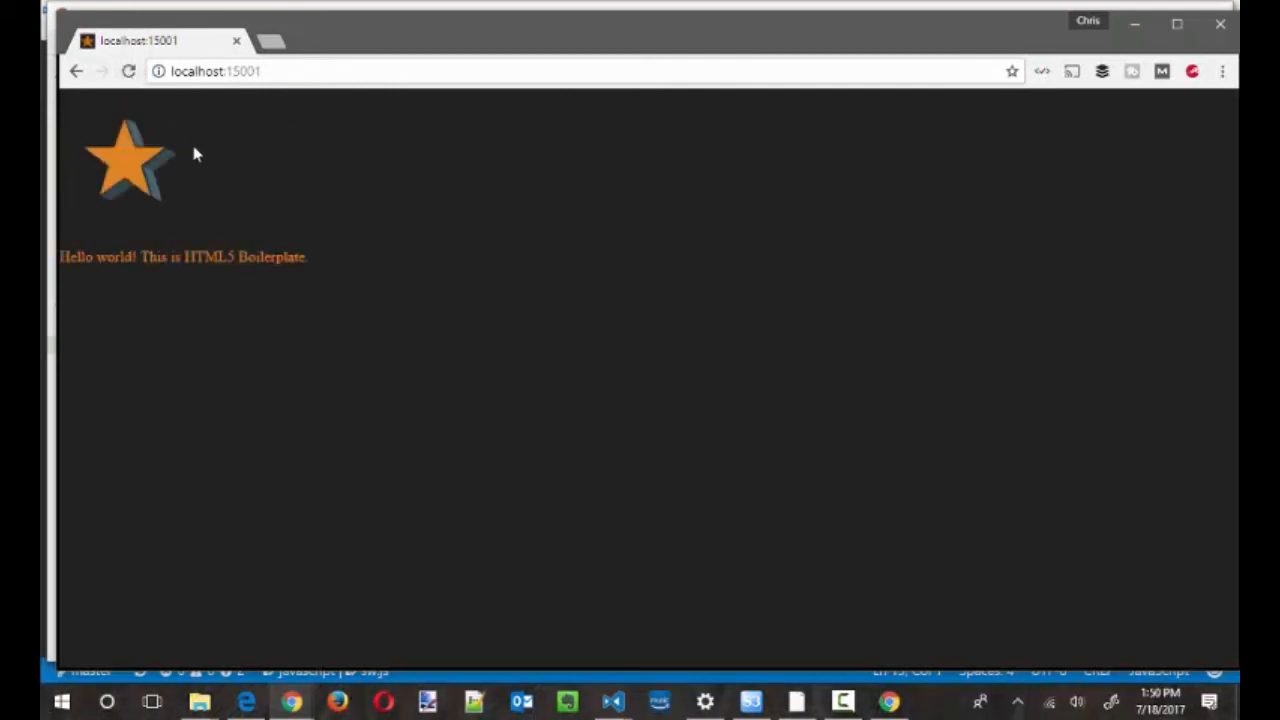
pyautogui.click(128, 72)
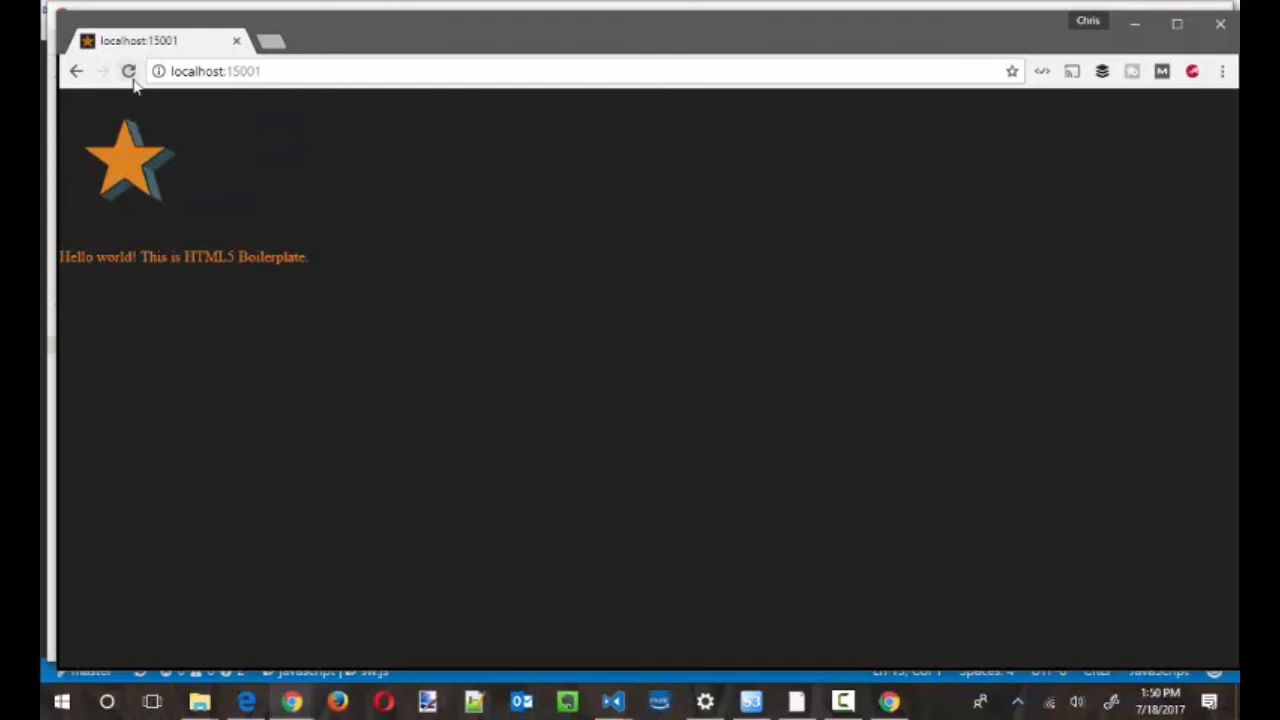
pyautogui.click(128, 72)
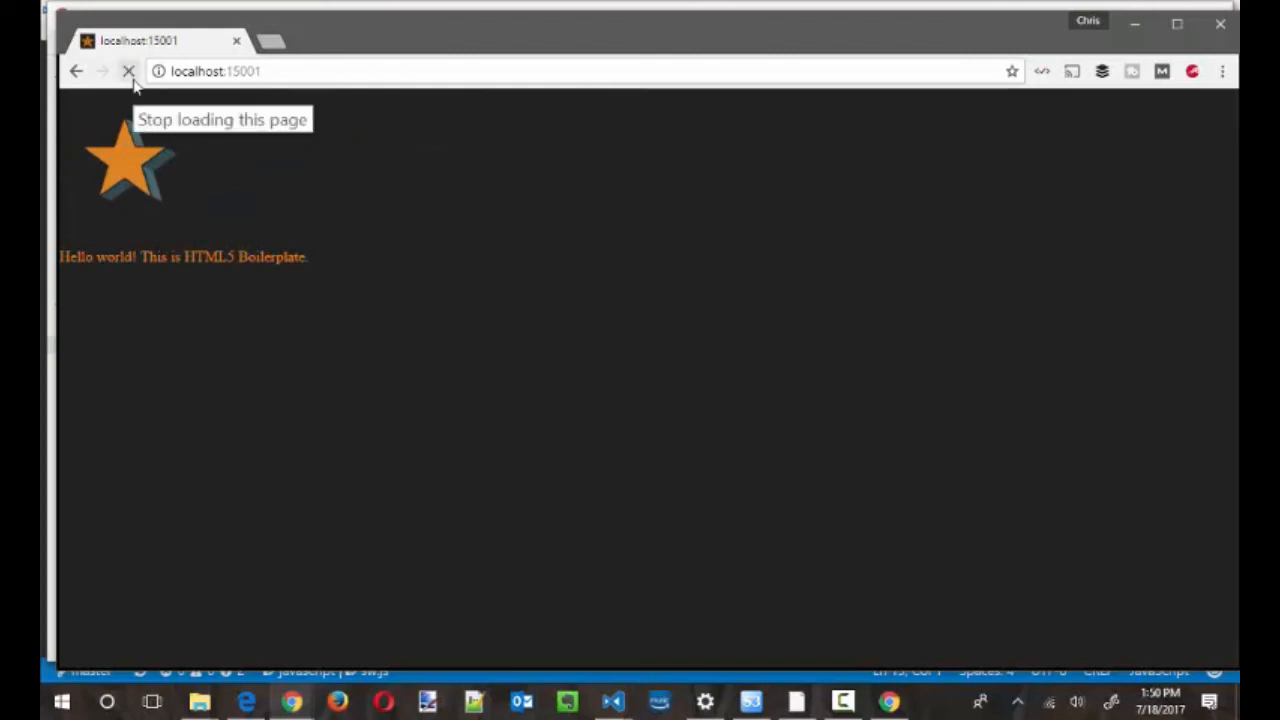